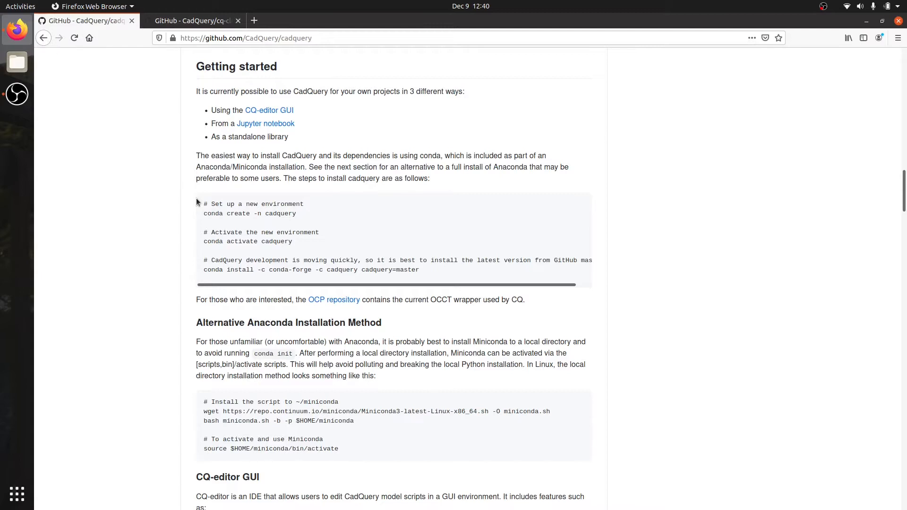
mouse_move(172, 330)
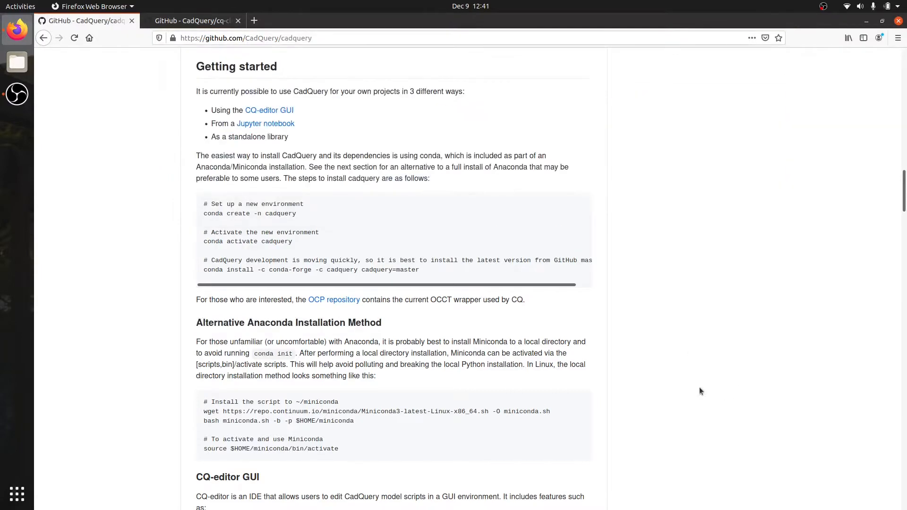
- Scroll the README to the Alternative Anaconda Installation Method and select 'conda init'
scroll(down, 3)
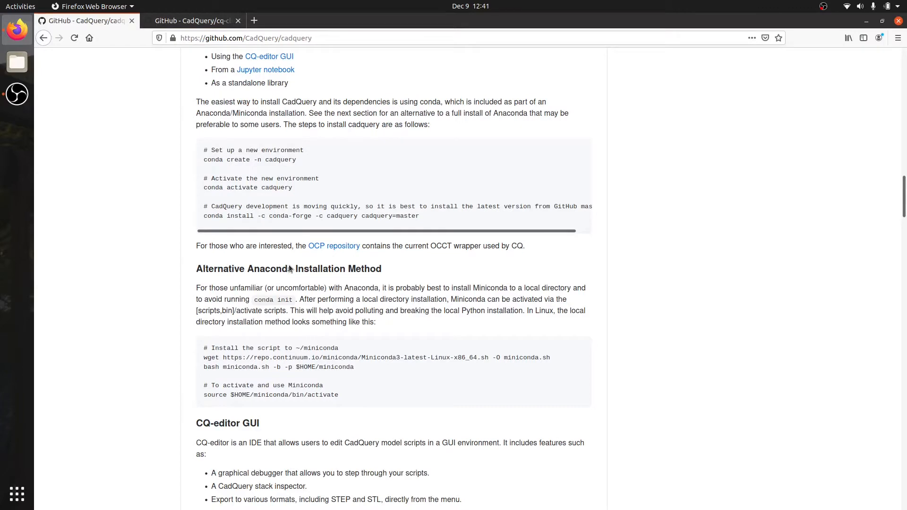
scroll(down, 3)
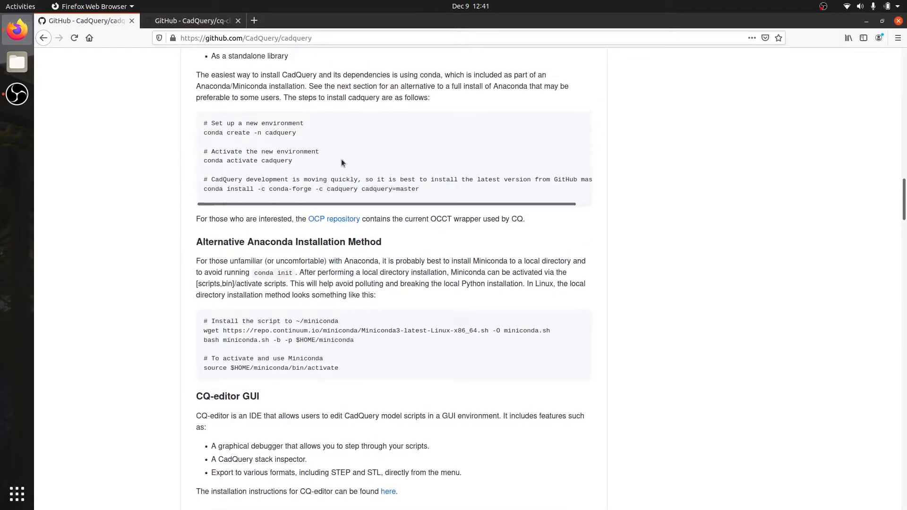
mouse_move(360, 193)
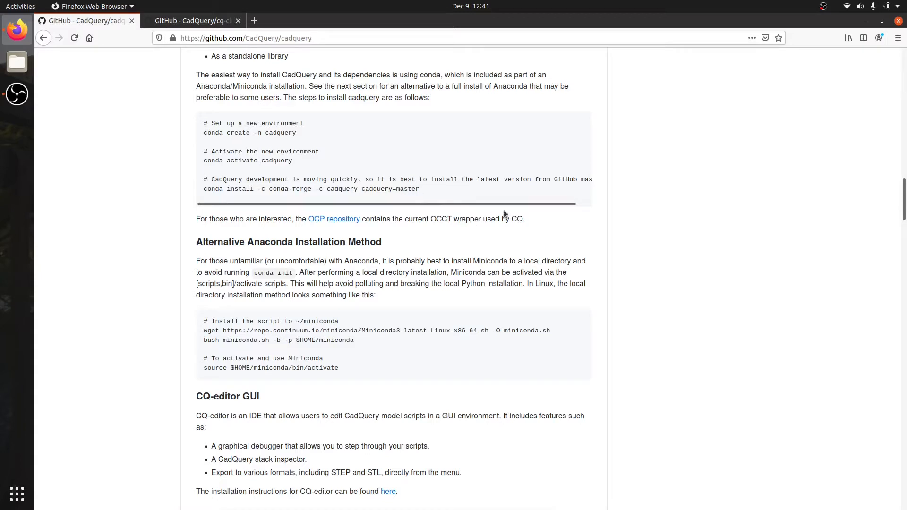
scroll(down, 3)
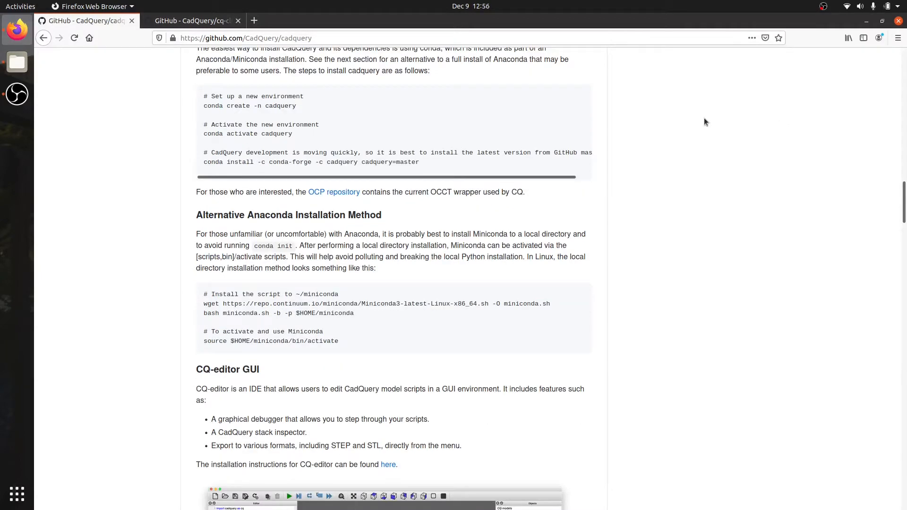
mouse_move(311, 255)
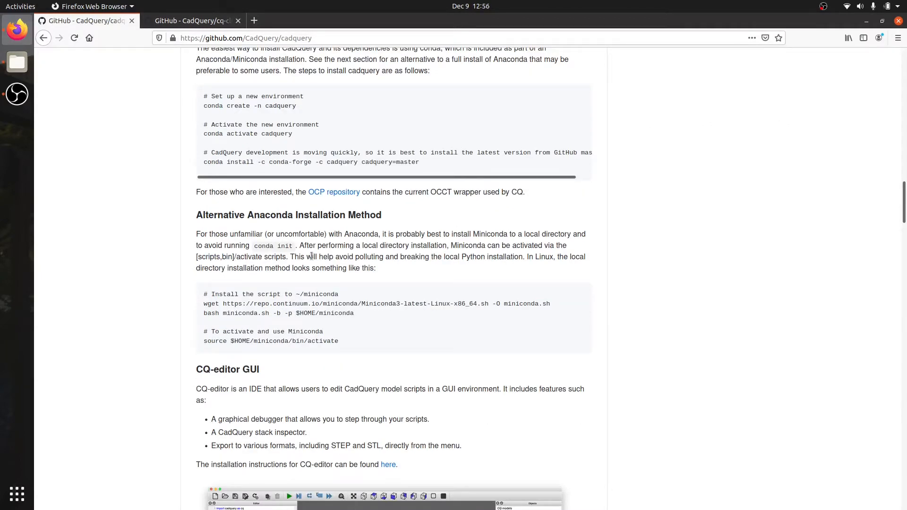
double_click(273, 245)
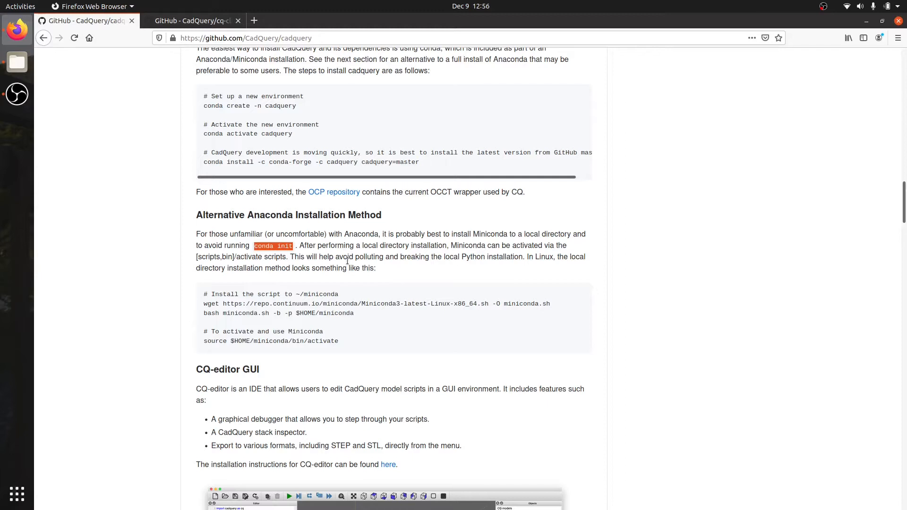
mouse_move(547, 304)
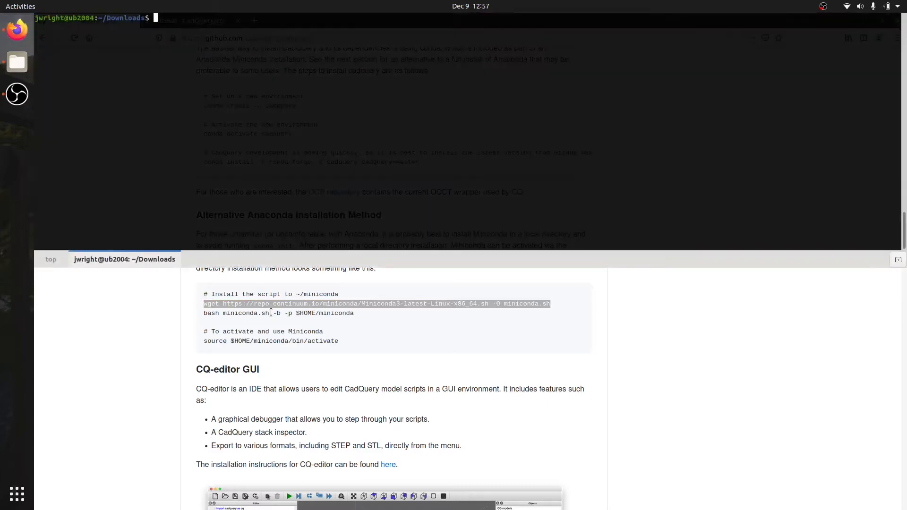
- Download Miniconda3-latest-Linux-x86_64.sh as miniconda.sh and run its installer into $HOME/miniconda
text(wget https://repo.continuum.io/miniconda/Miniconda3-latest-Linux-x86_64.sh -O miniconda.sh)
text(bash miniconda.sh -b -p $HOME/miniconda)
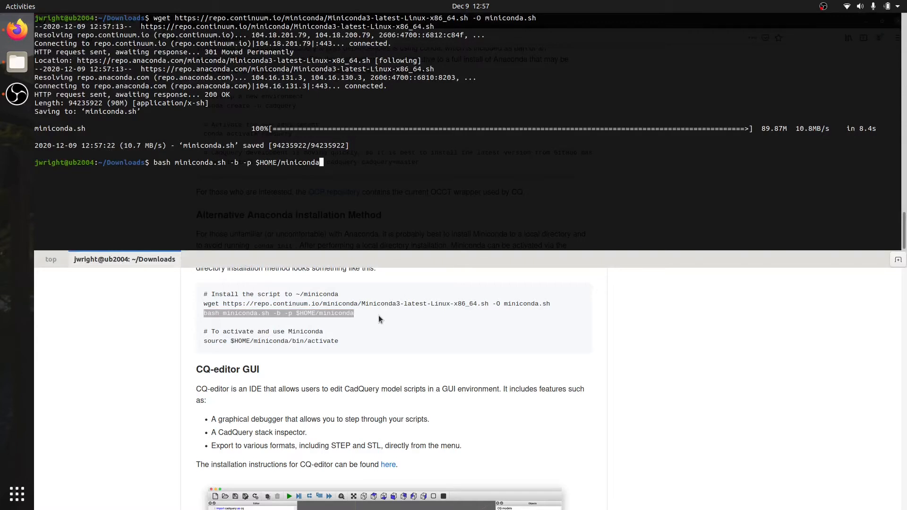
double_click(288, 162)
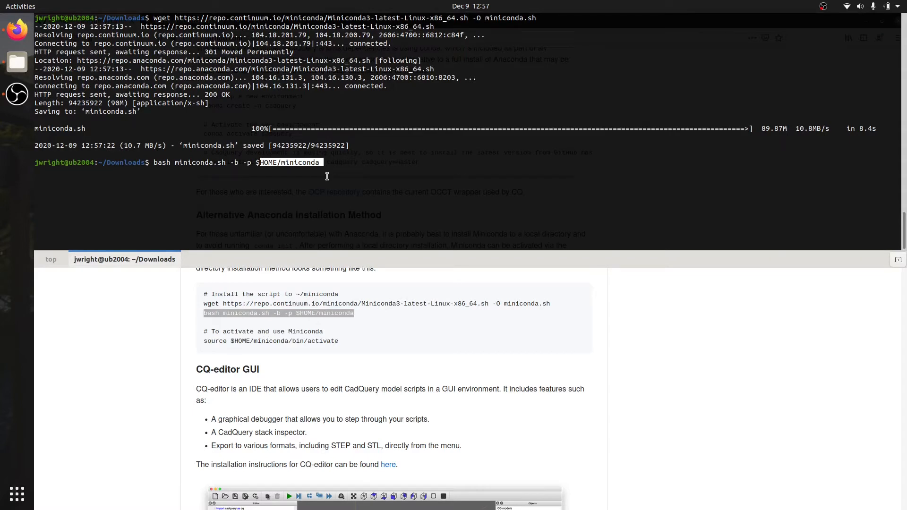
key(Return)
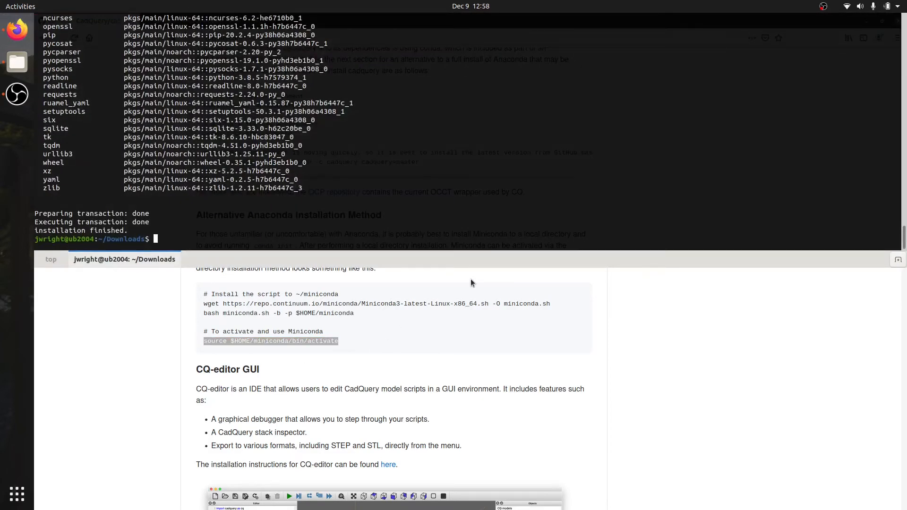
mouse_move(376, 220)
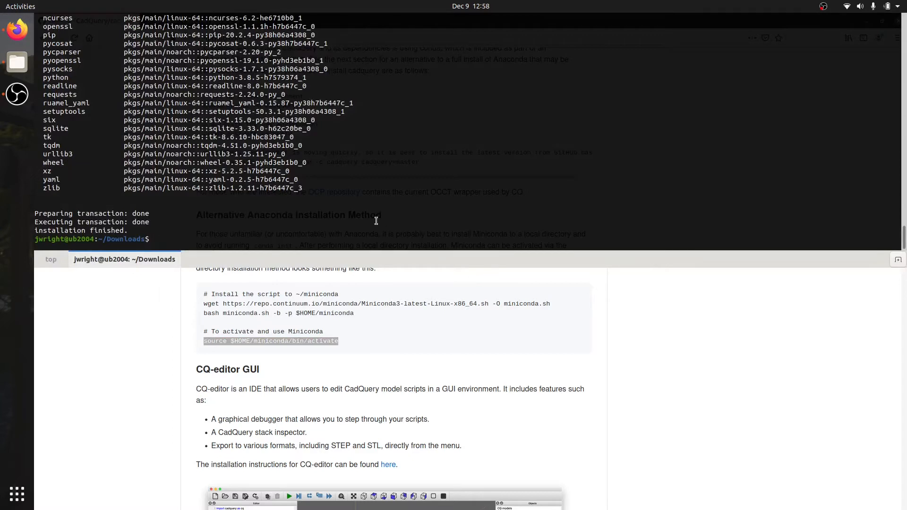
- Activate the base environment with 'source $HOME/miniconda/bin/activate' and type 'conda deactivate'
text(source $HOME/miniconda/bin/activate)
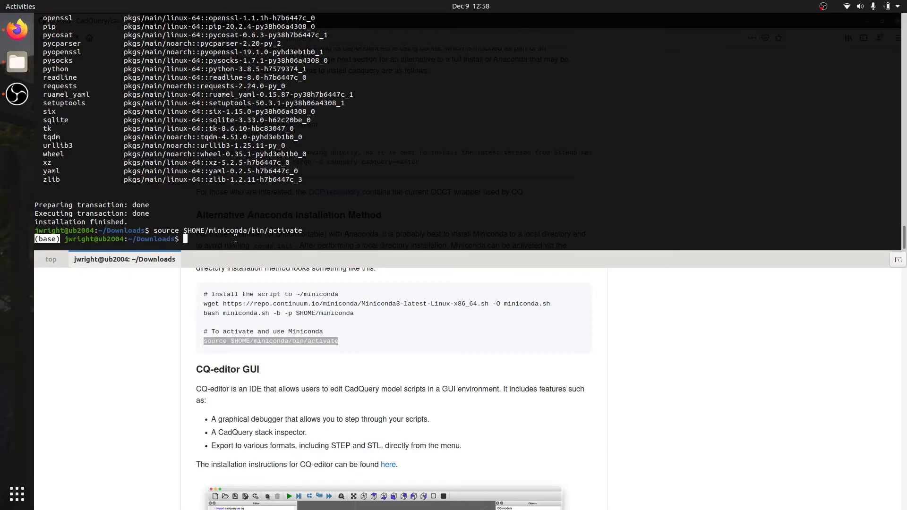
mouse_move(322, 225)
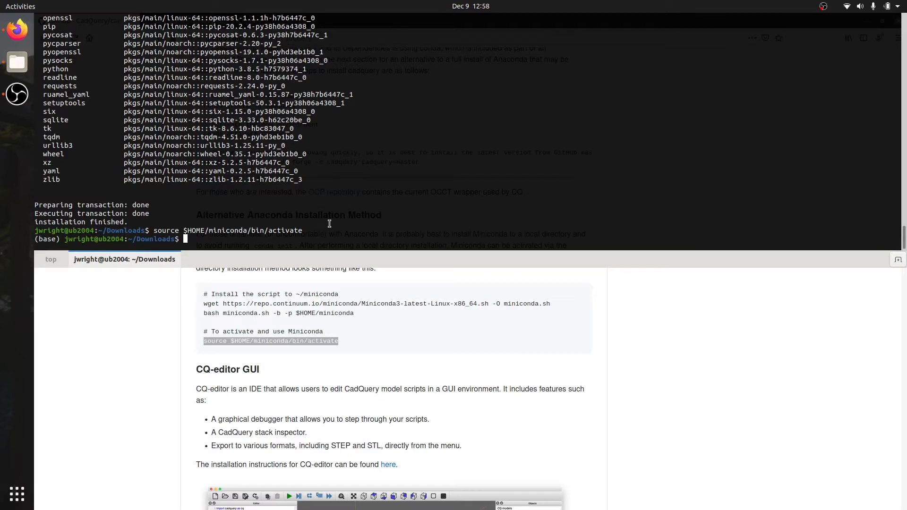
mouse_move(355, 219)
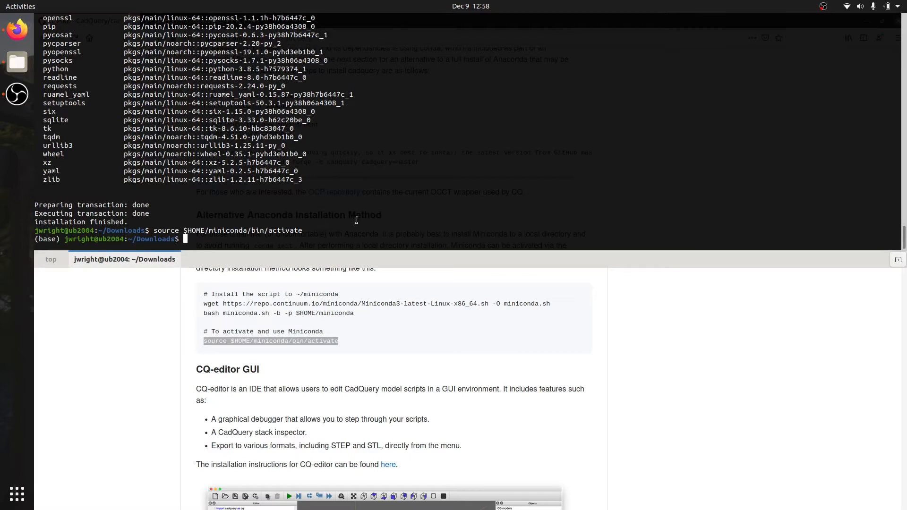
text(conda)
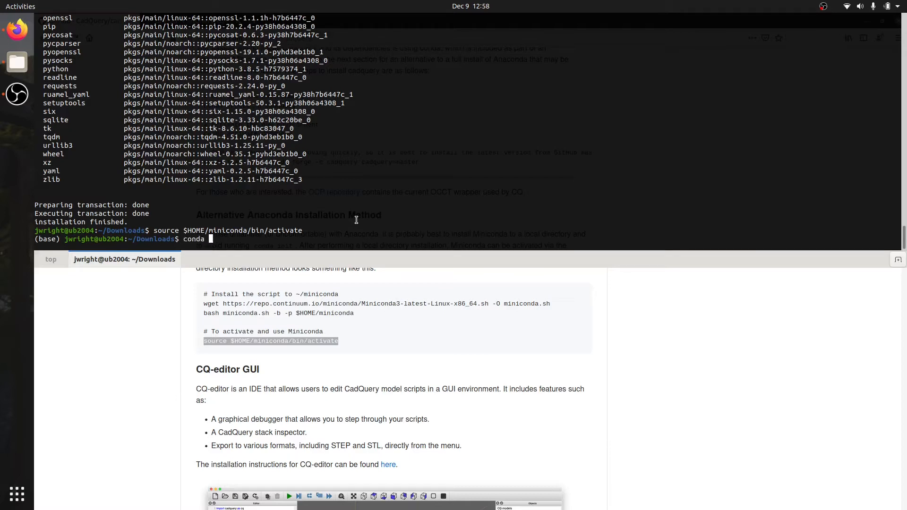
text(deactivate)
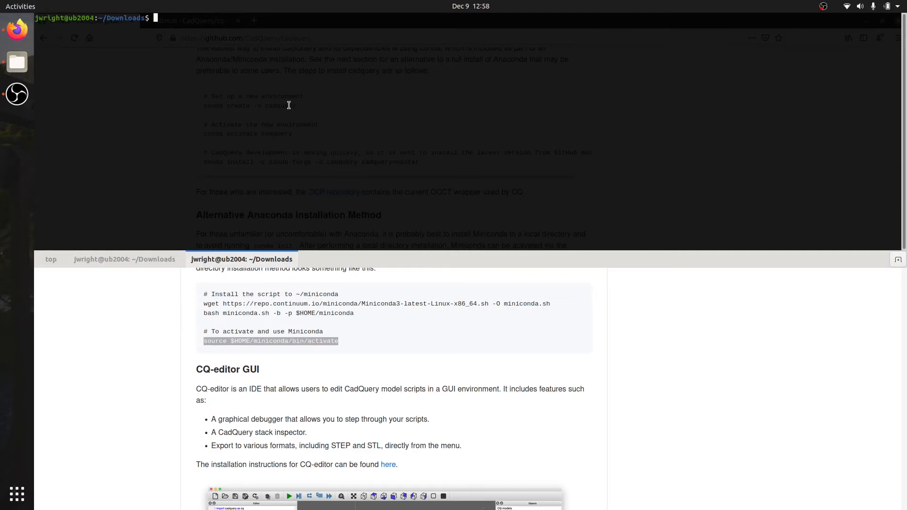
mouse_move(291, 215)
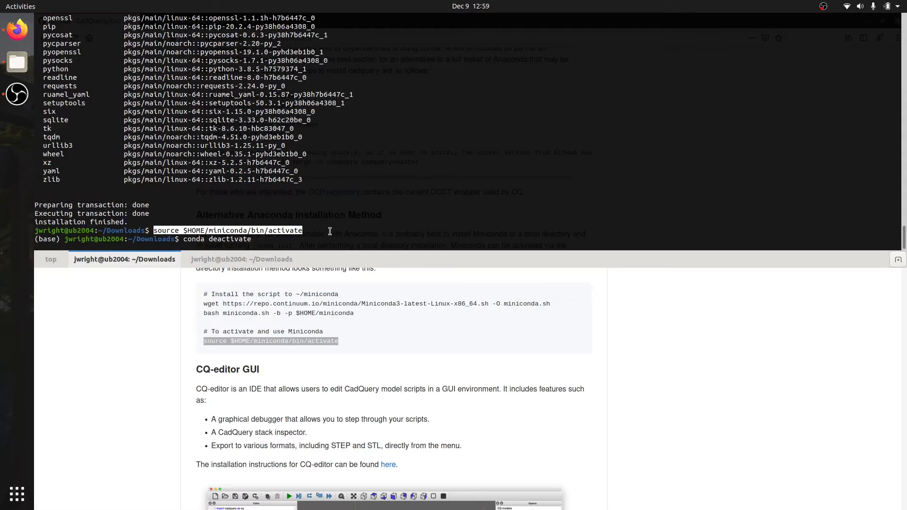
- Cancel the current command line to leave the base conda environment
key(ctrl+c)
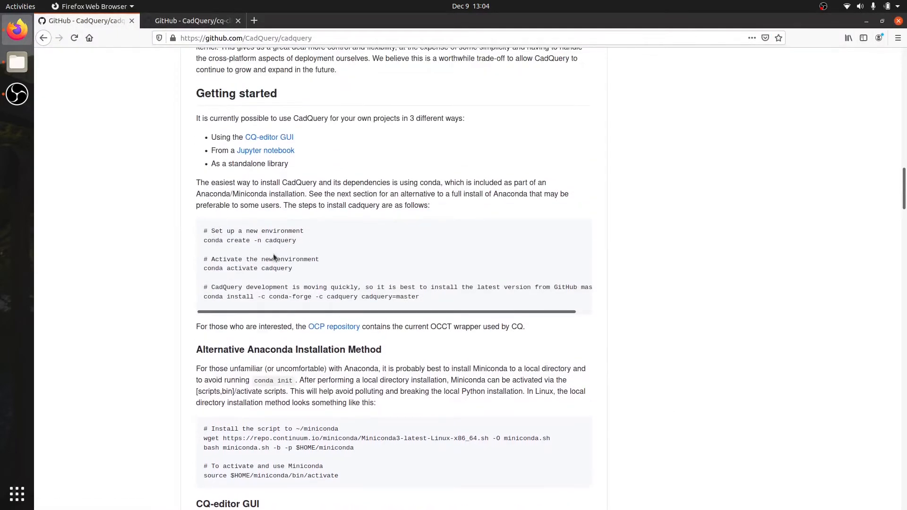
mouse_move(299, 242)
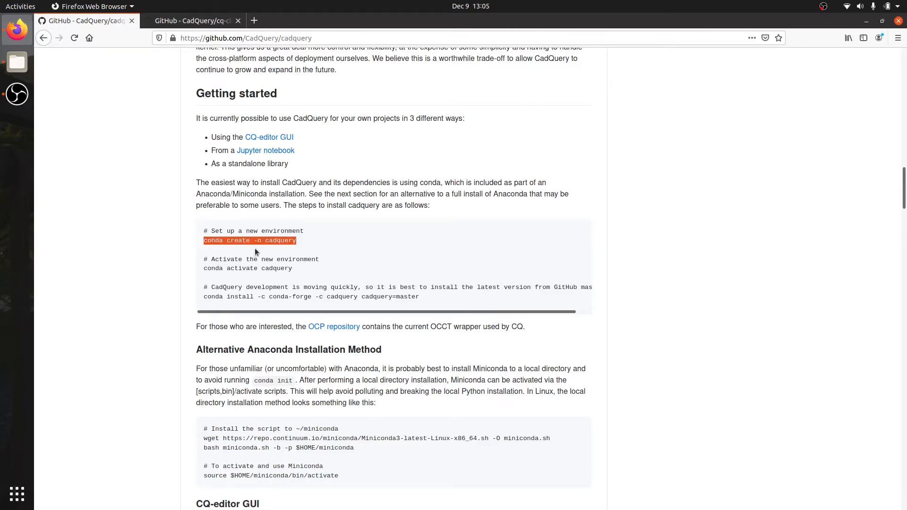
mouse_move(354, 204)
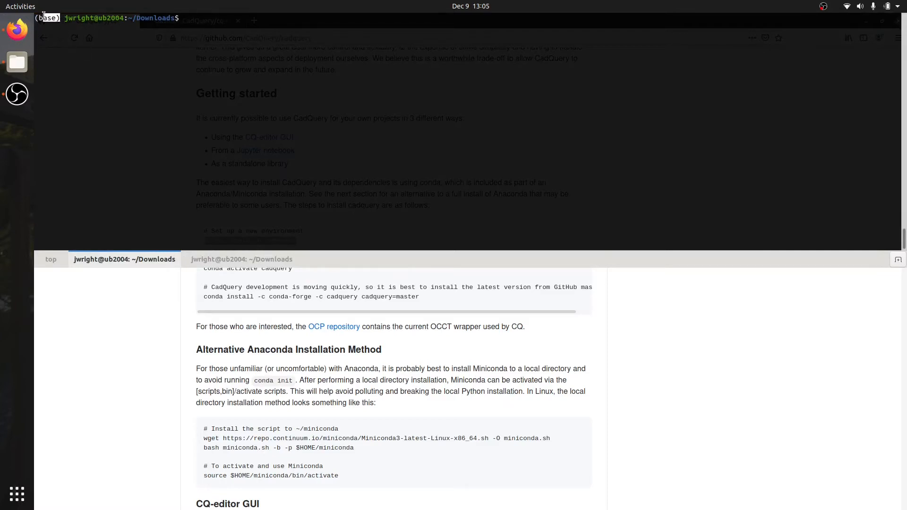
- Run 'conda create -n cadquery-dev', fixing the typed suffix, and confirm with y
text(conda create -n cadquery)
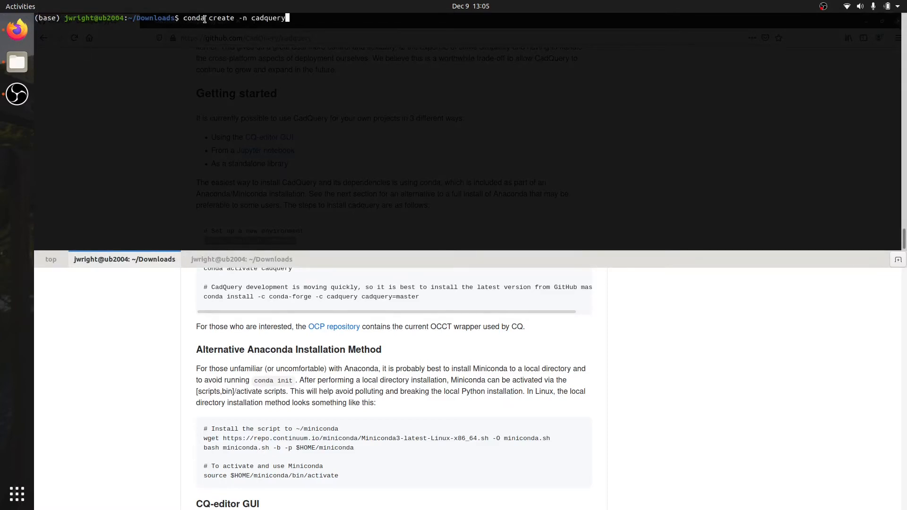
text(dev)
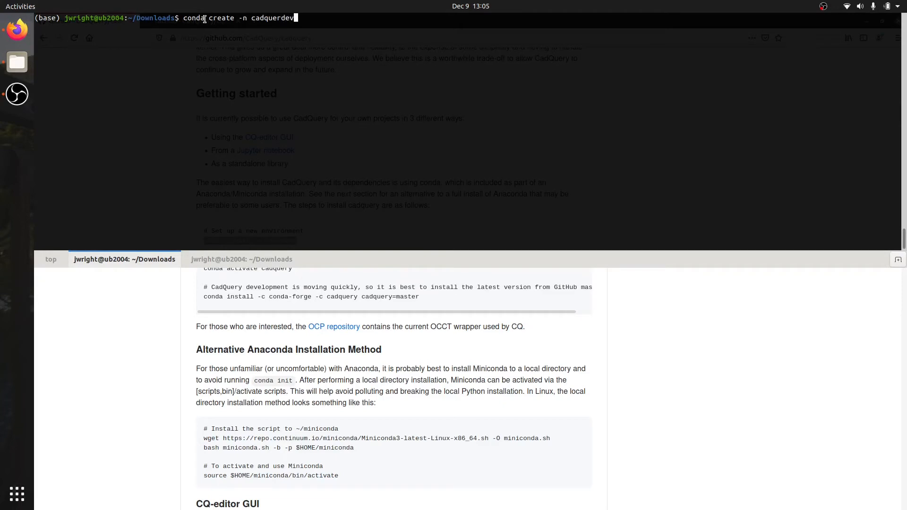
key(BackSpace)
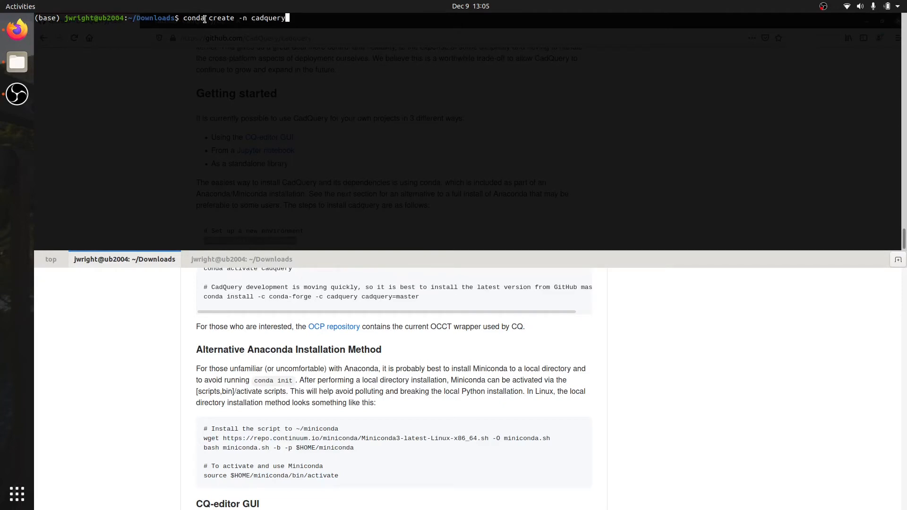
text(-dev)
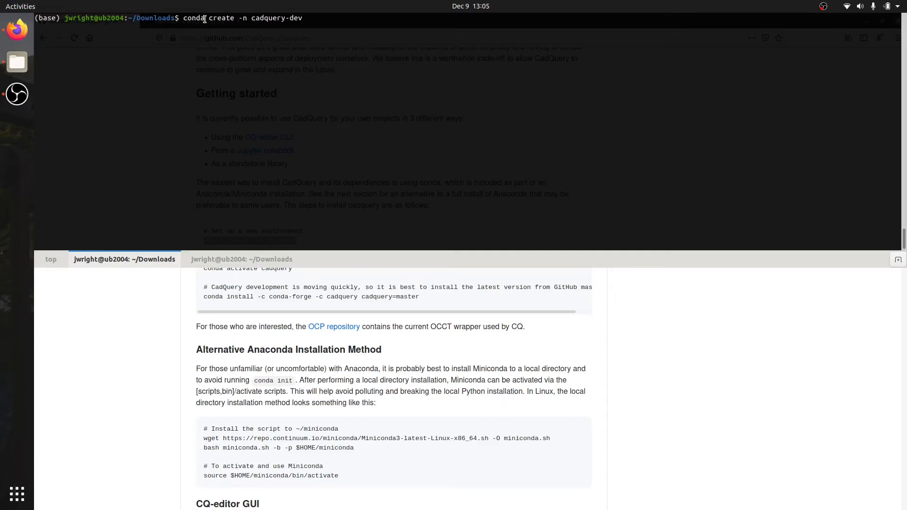
key(Return)
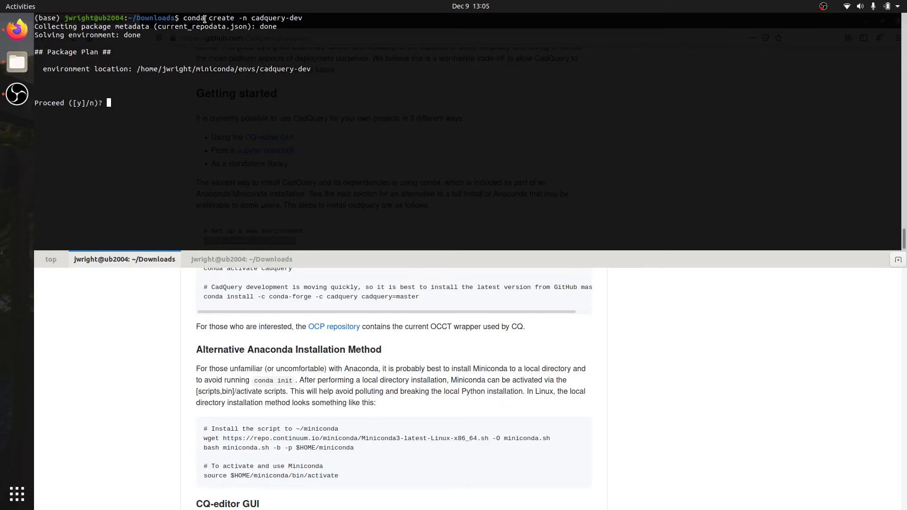
text(y)
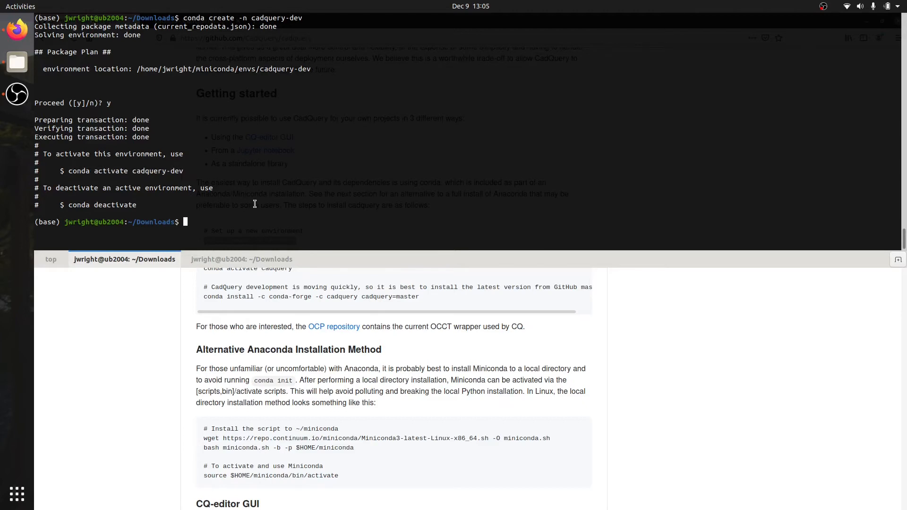
- Run 'conda activate cadquery-dev' in the terminal
text(conda activate cadquery-dev)
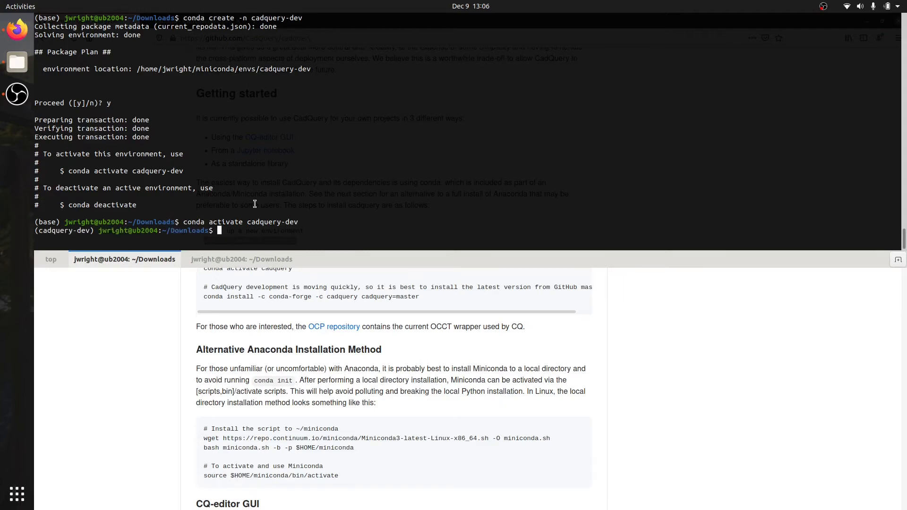
mouse_move(698, 374)
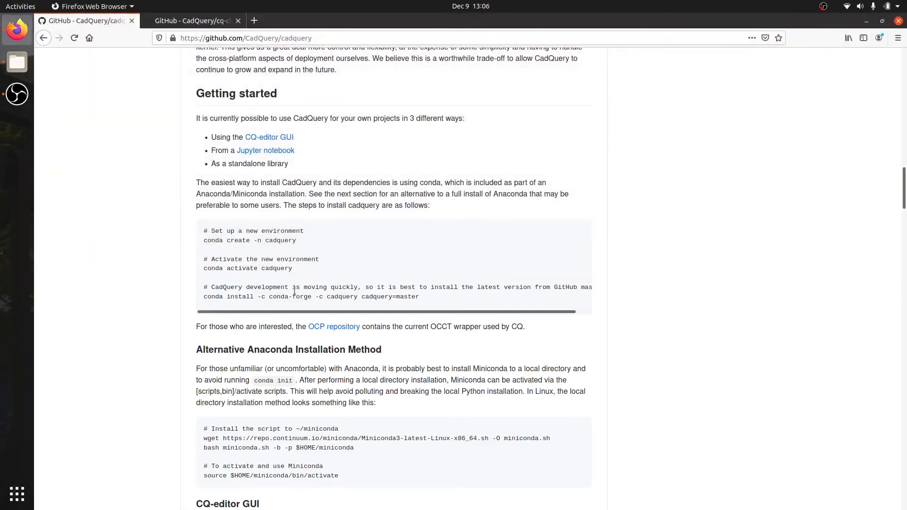
- Select the full 'conda install -c conda-forge -c cadquery cadquery=master' line in the README
drag(286, 296, 419, 296)
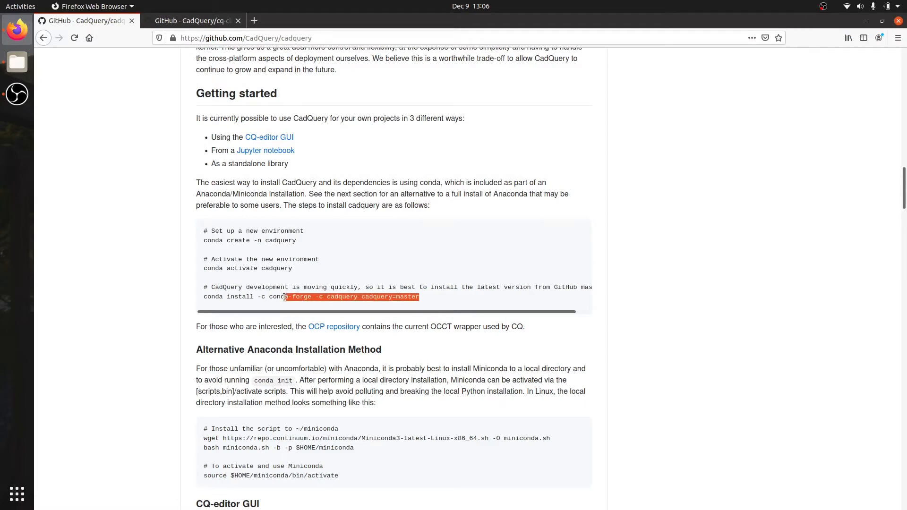
drag(285, 296, 369, 296)
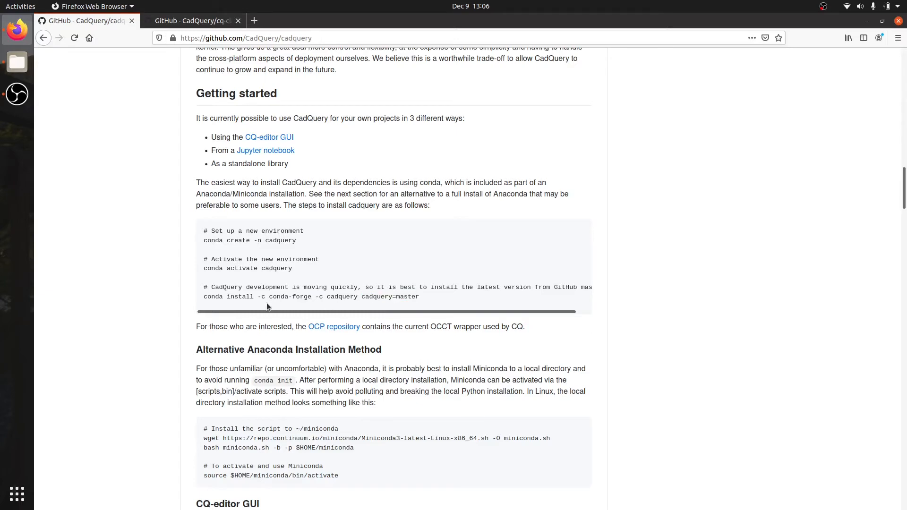
triple_click(312, 296)
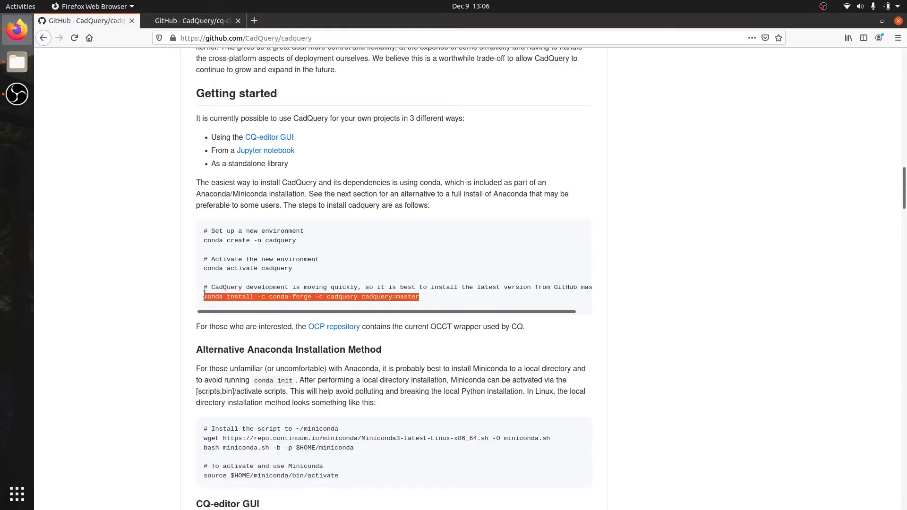
mouse_move(516, 193)
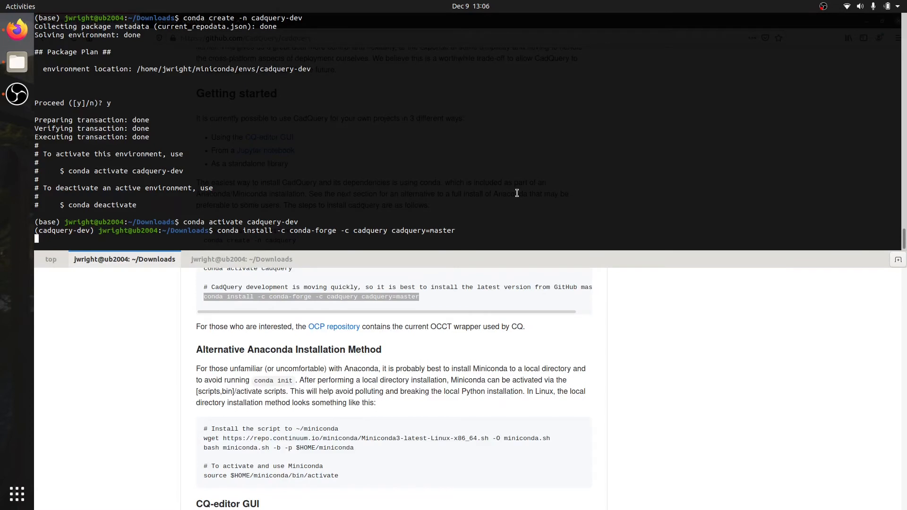
- Run the cadquery=master conda install and confirm the package plan
key(Return)
text(y)
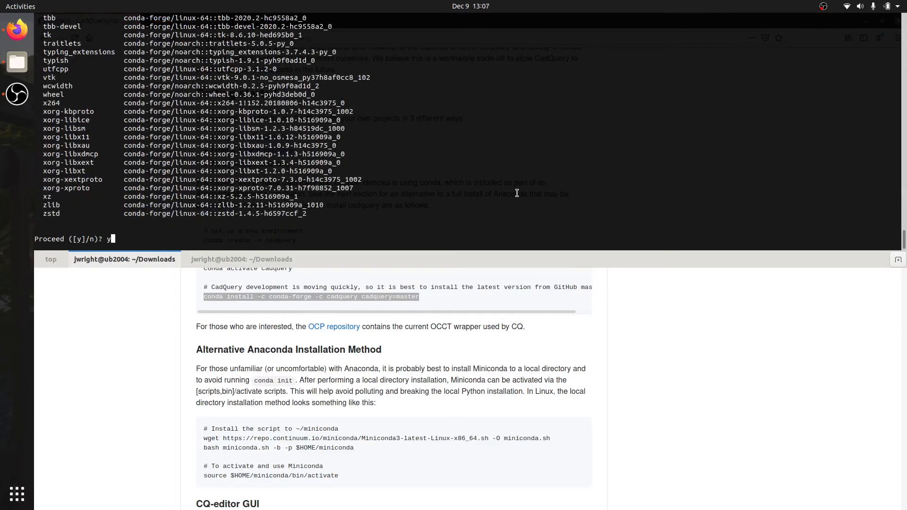
key(Return)
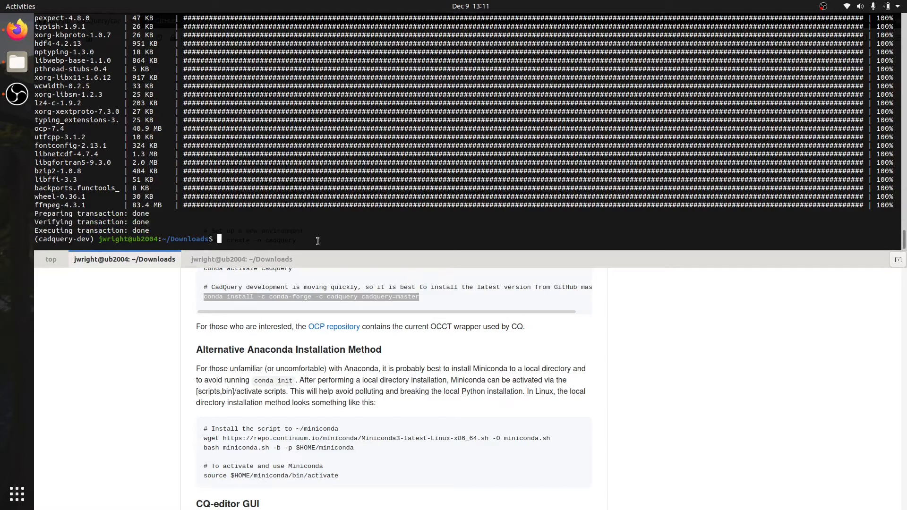
- In Python, import cadquery, build a Workplane('XY').box(1,1,1), print and highlight the result
text(python)
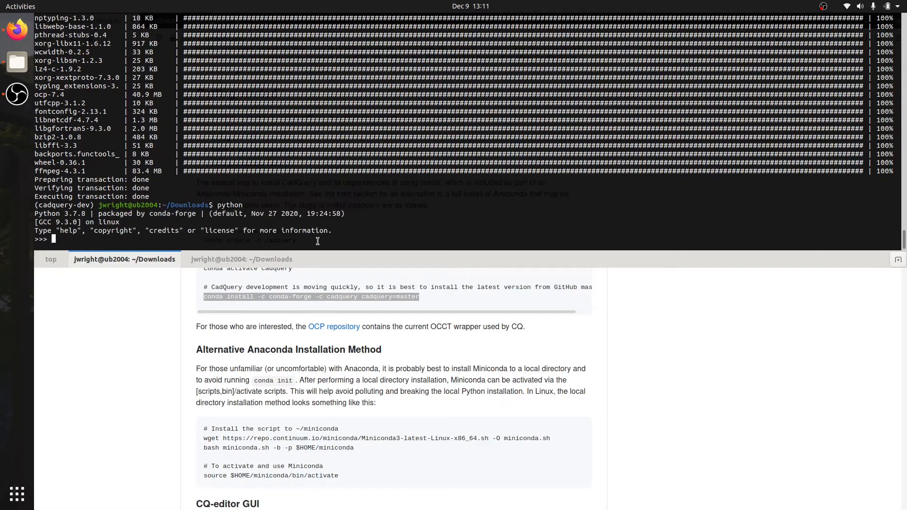
text(import cadquery)
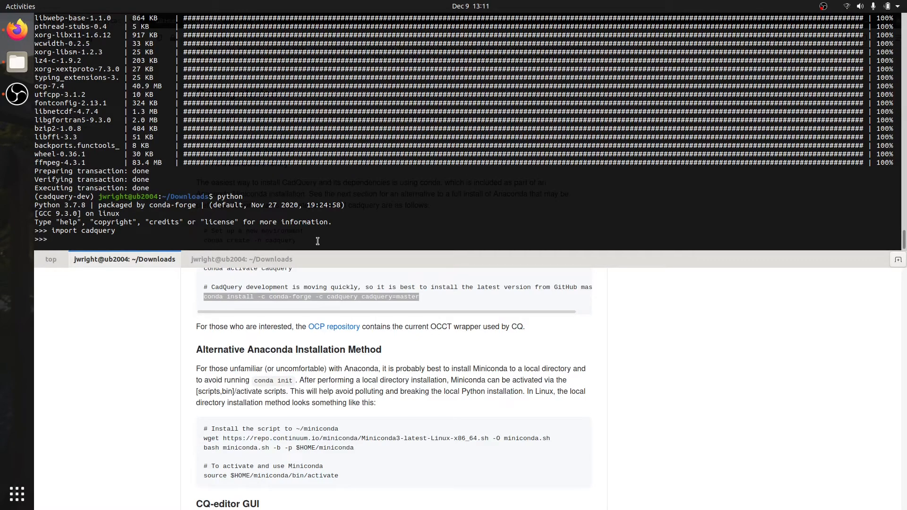
text(result = cq.)
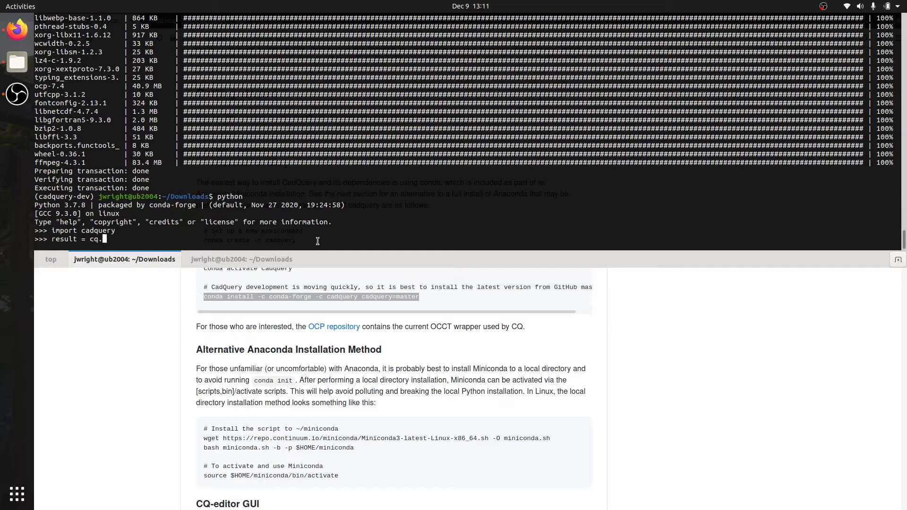
text(cadquery)
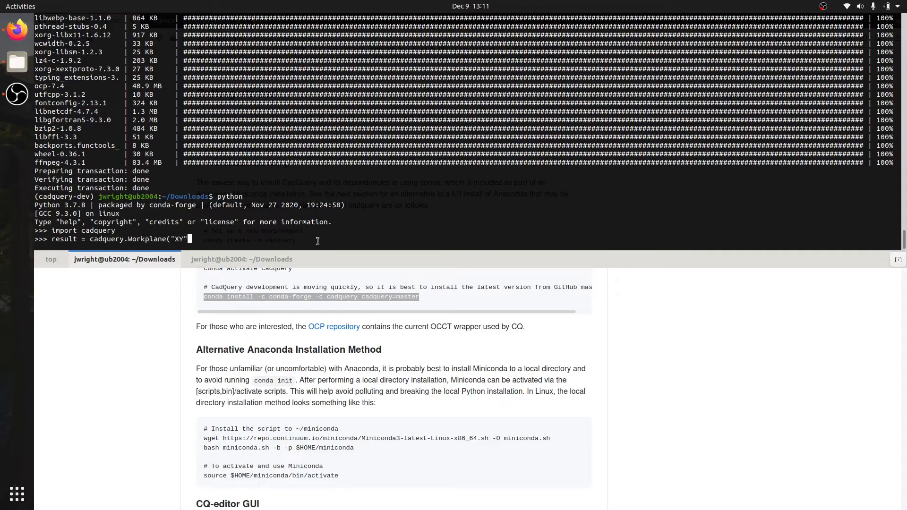
text(.box)
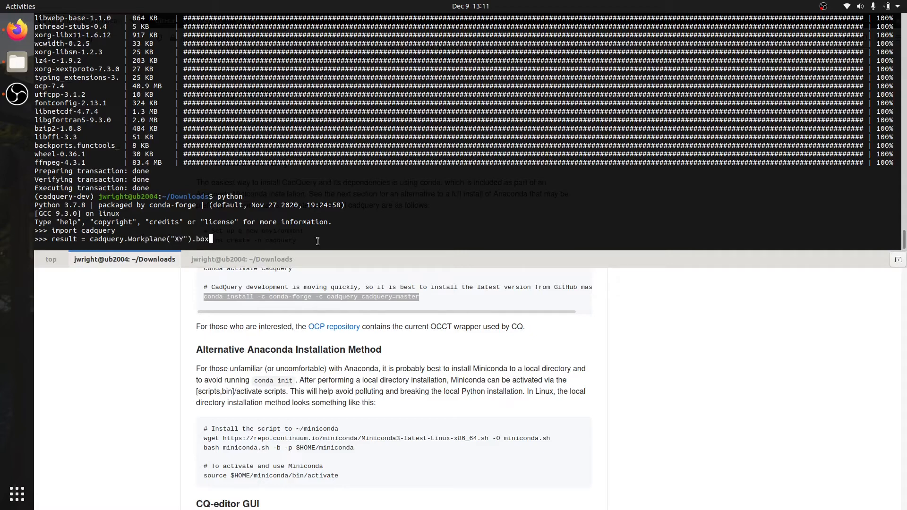
text((1,1,1))
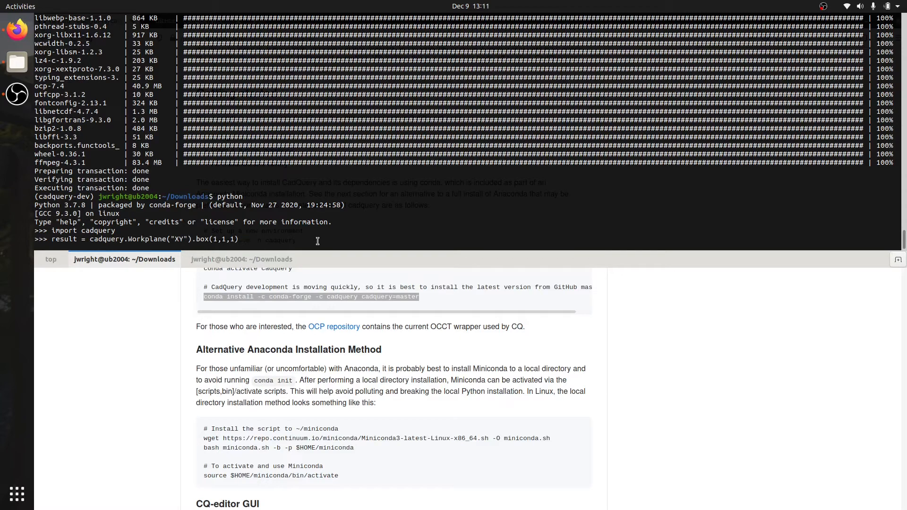
key(Return)
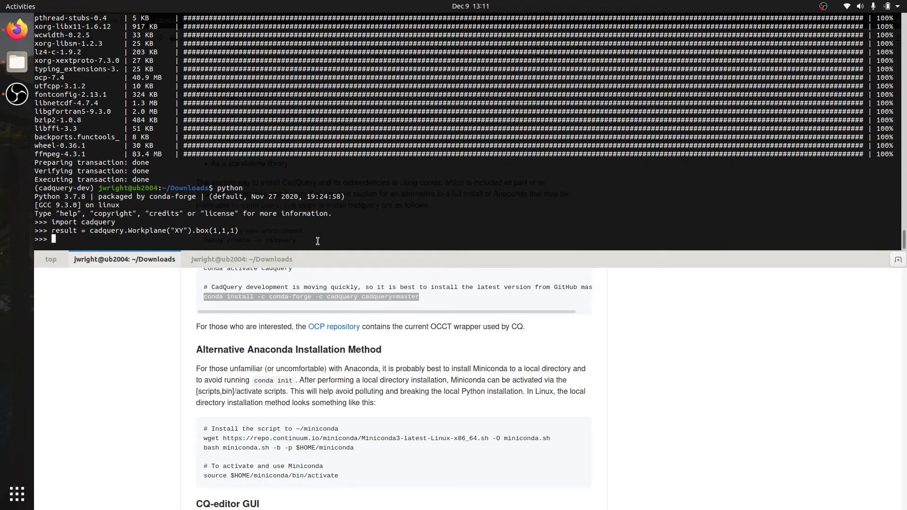
text(print(result)
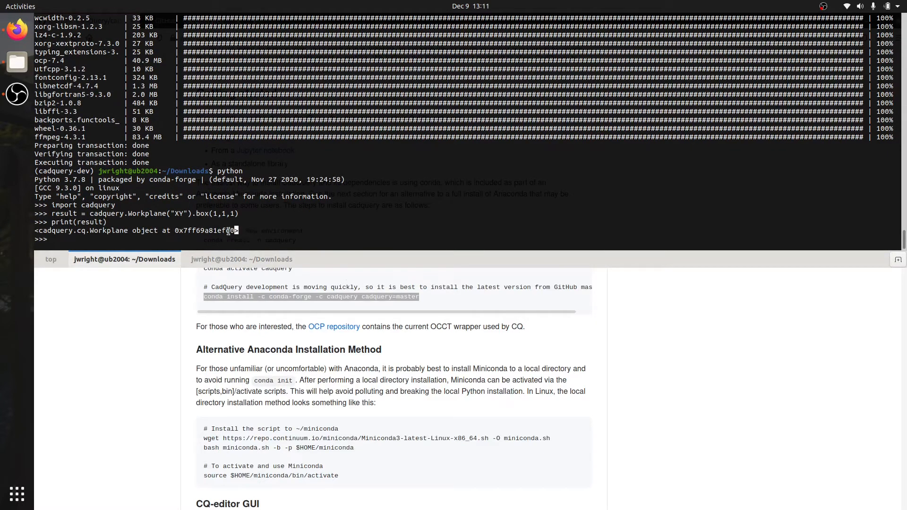
triple_click(136, 230)
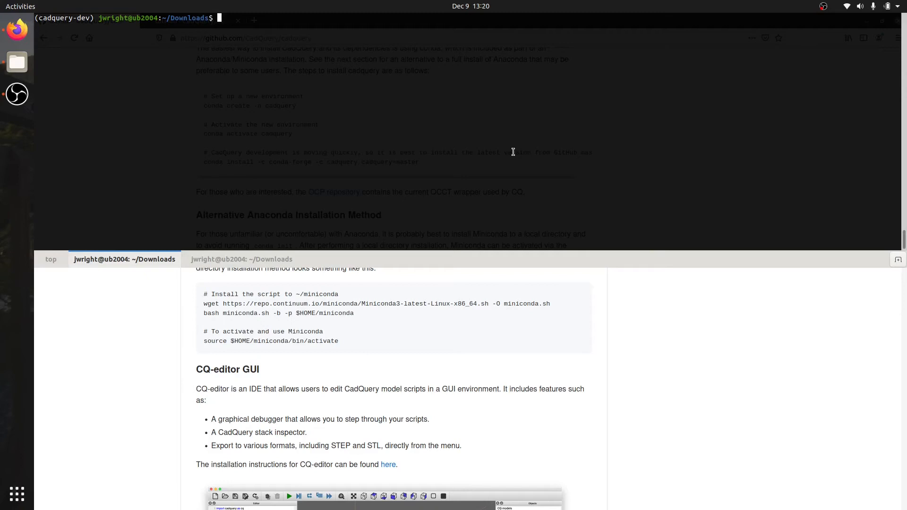
- Run 'conda deactivate' at the cadquery-dev prompt
text(conda deactivat)
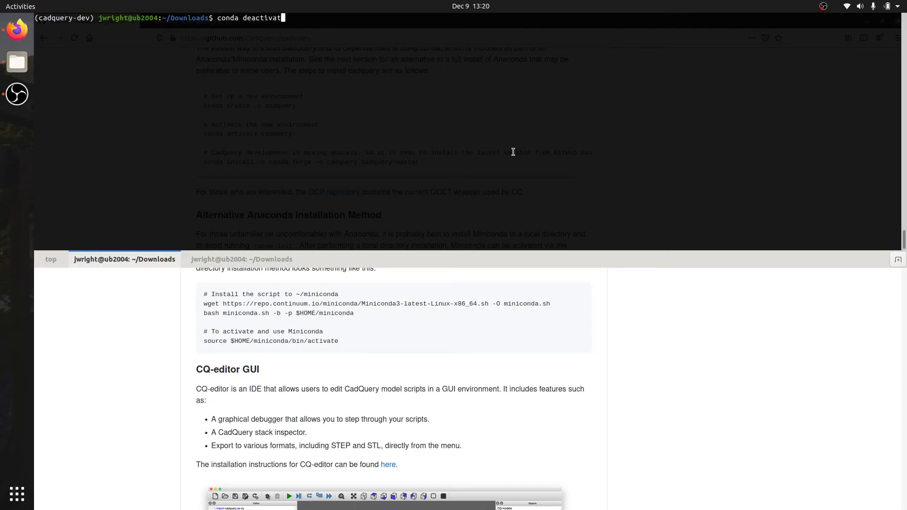
key(Return)
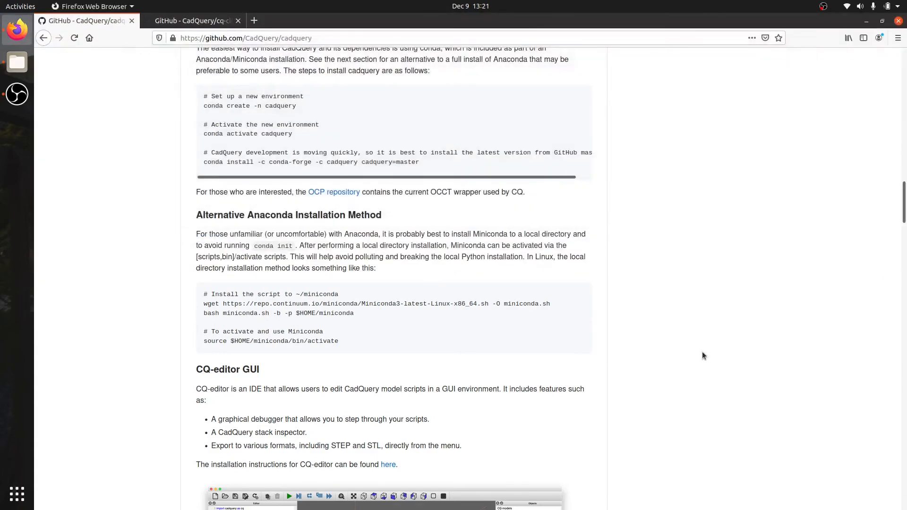
- Scroll the CadQuery README past the Jupyter section toward Standalone Stable Version
scroll(down, 3)
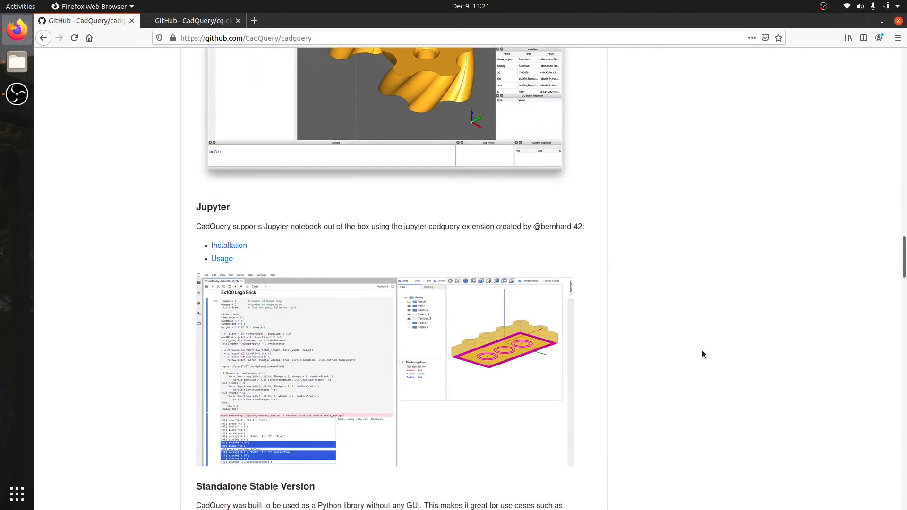
scroll(down, 3)
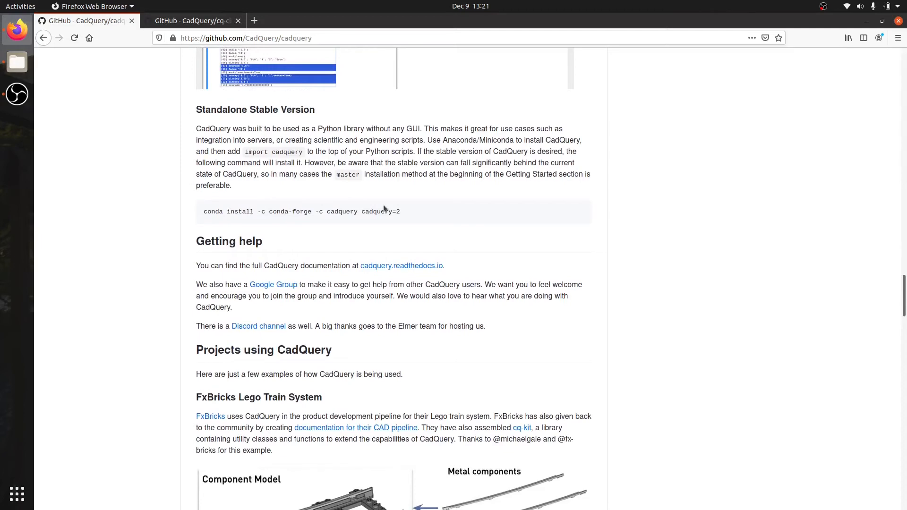
scroll(down, 3)
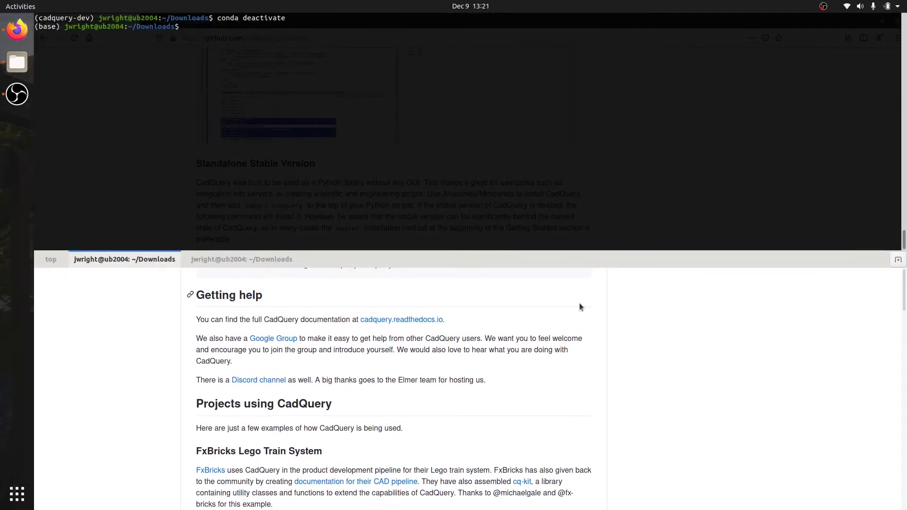
- Run conda create -n cadquery-stable, then activate the cadquery-stable environment
text(conda)
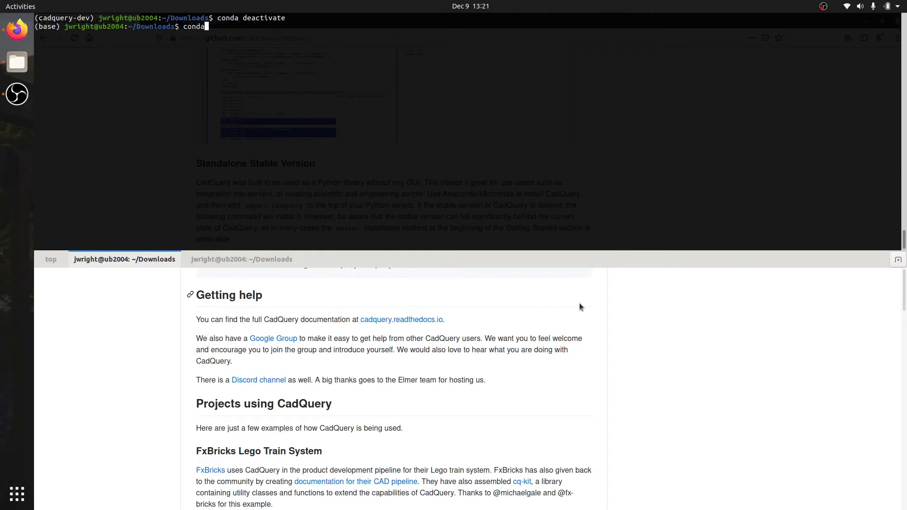
text(create -)
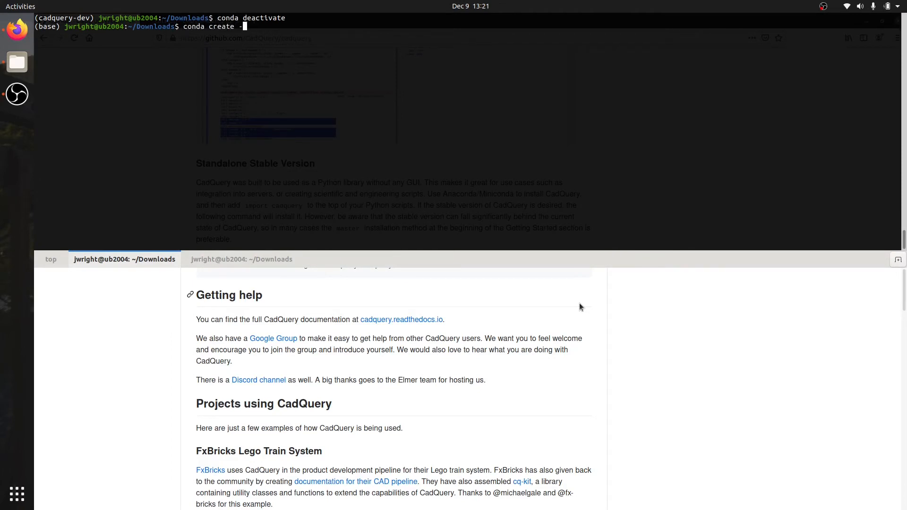
text(-n cadqu)
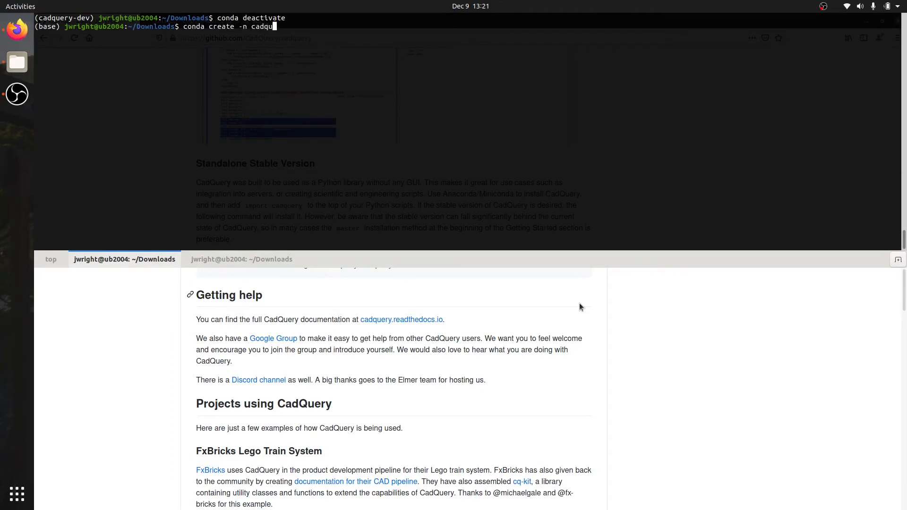
text(ery-stable)
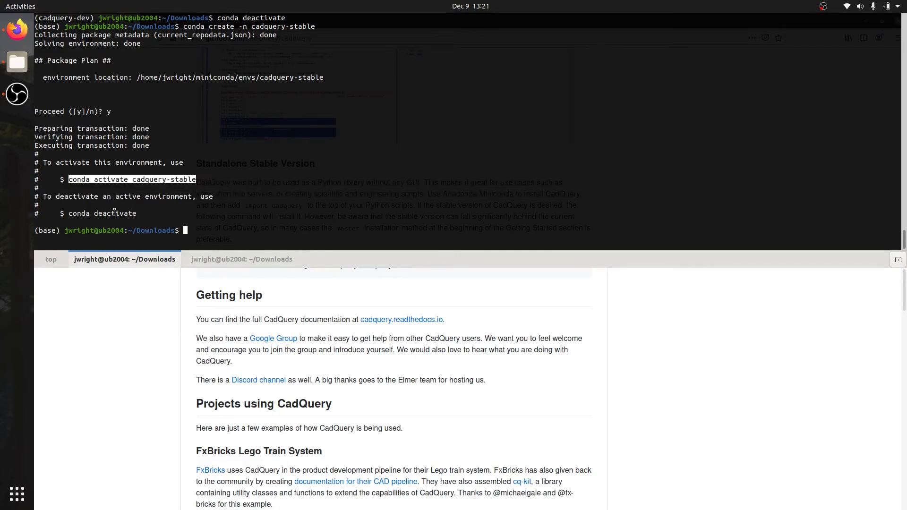
text(conda activate cadquery-stable)
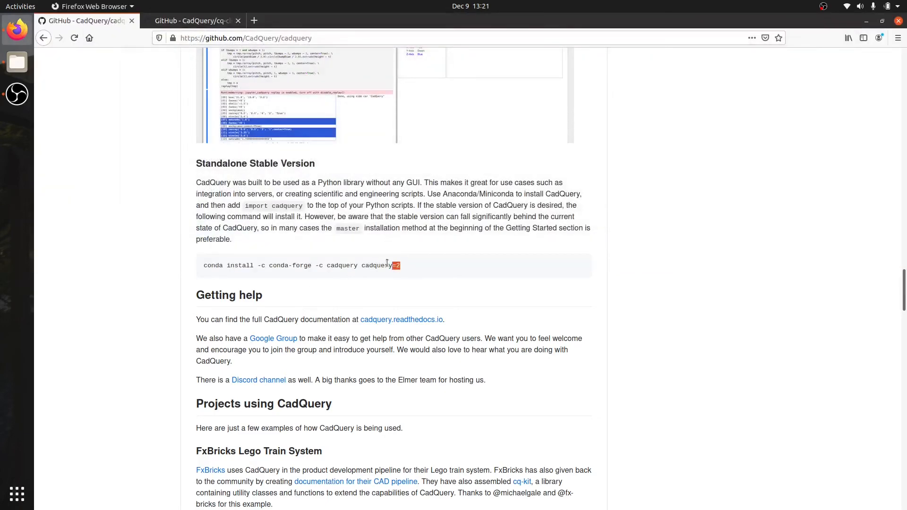
- Select the 'conda install -c conda-forge -c cadquery cadquery=2' line in the README
triple_click(301, 265)
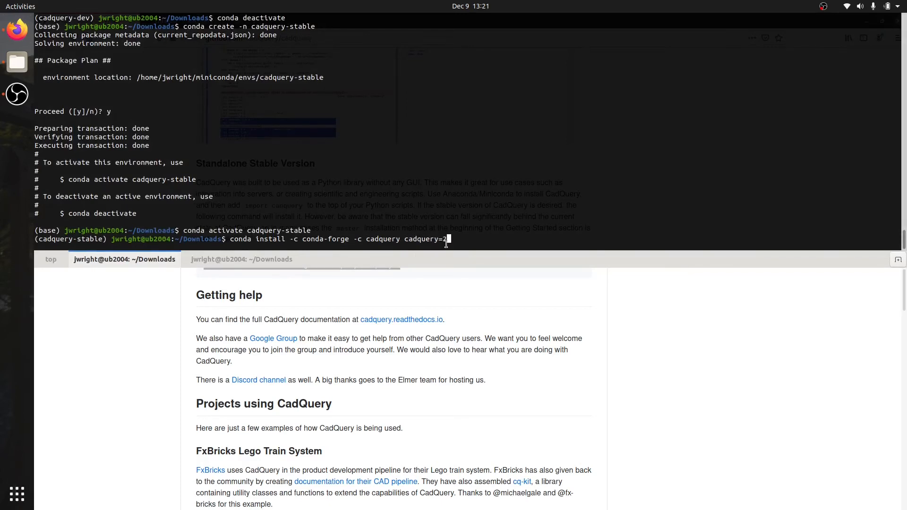
- Install cadquery=2 into cadquery-stable and start the Python interpreter
double_click(423, 239)
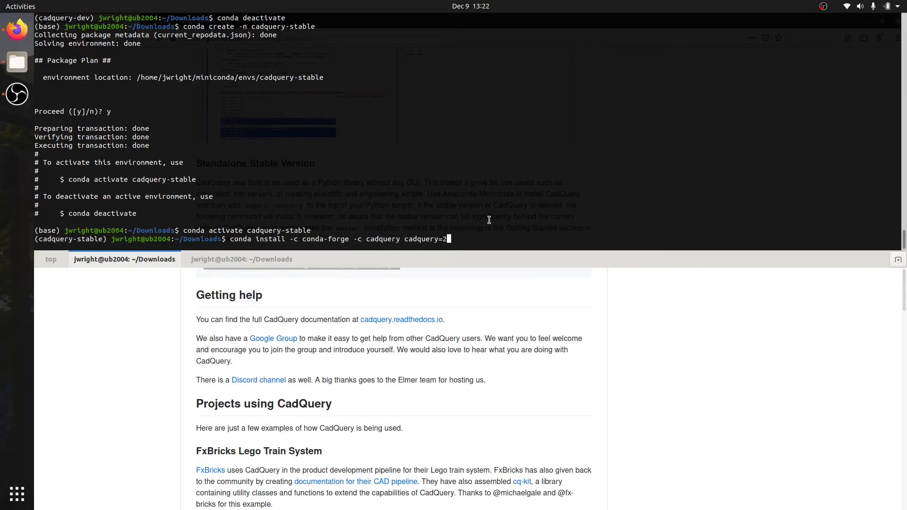
key(Return)
text(y)
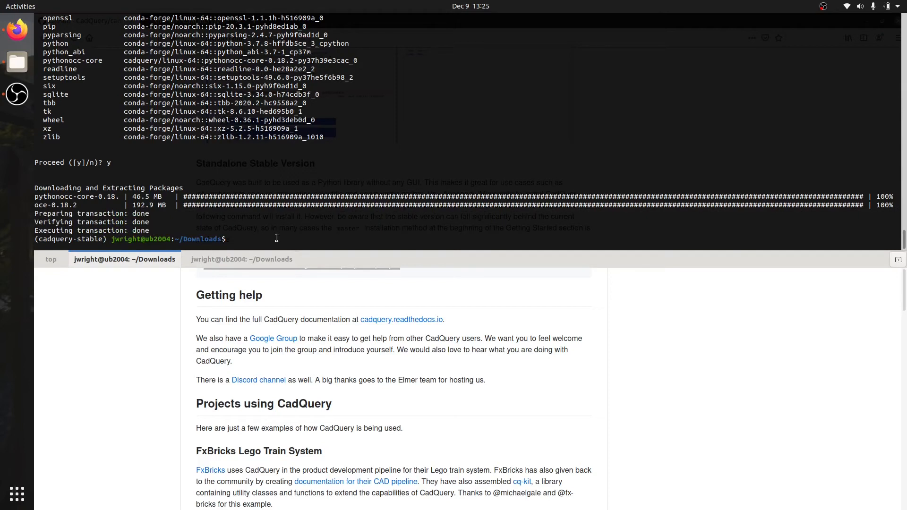
text(pyt)
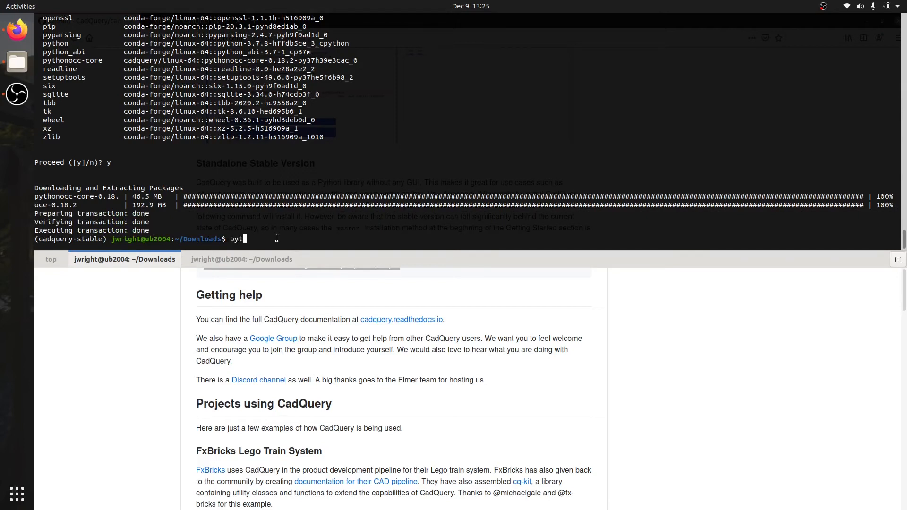
text(hon)
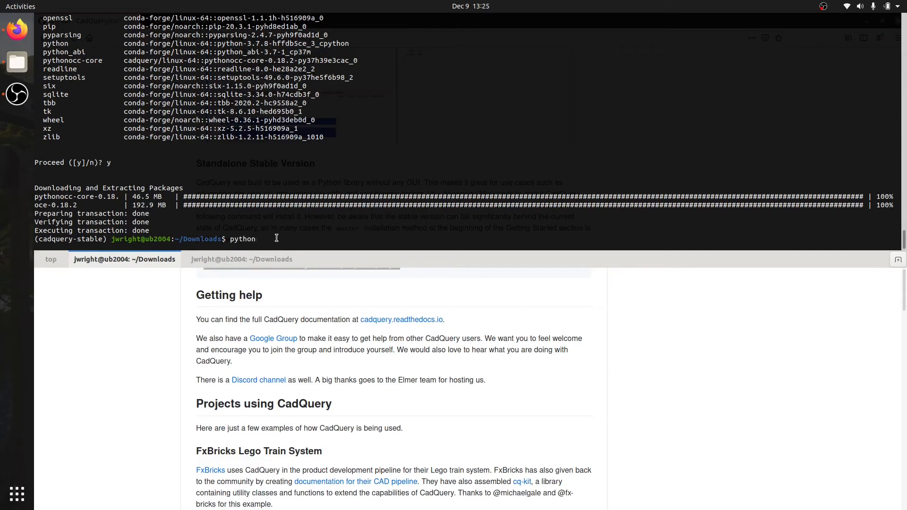
key(Return)
text(import cadquery)
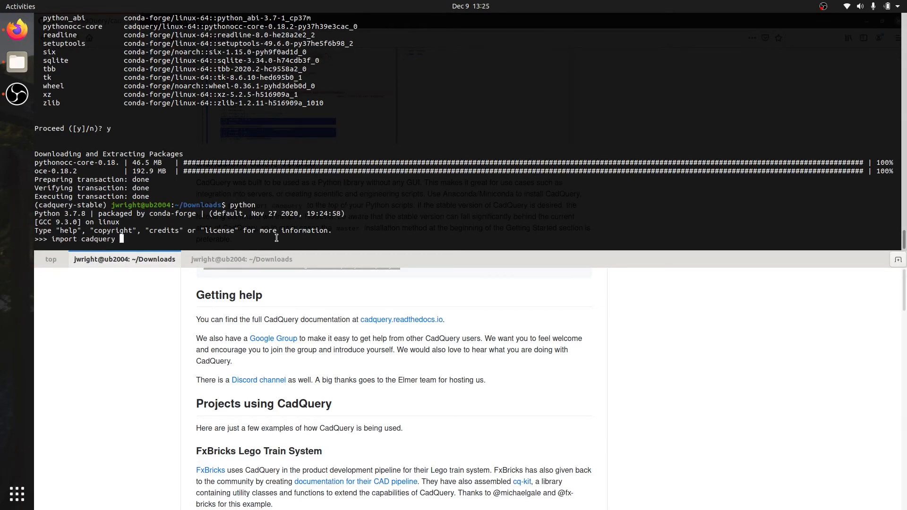
- Import cadquery as cq, build cq.Workplane("XY").box(1,1,1) as result, and print it
text(as cq)
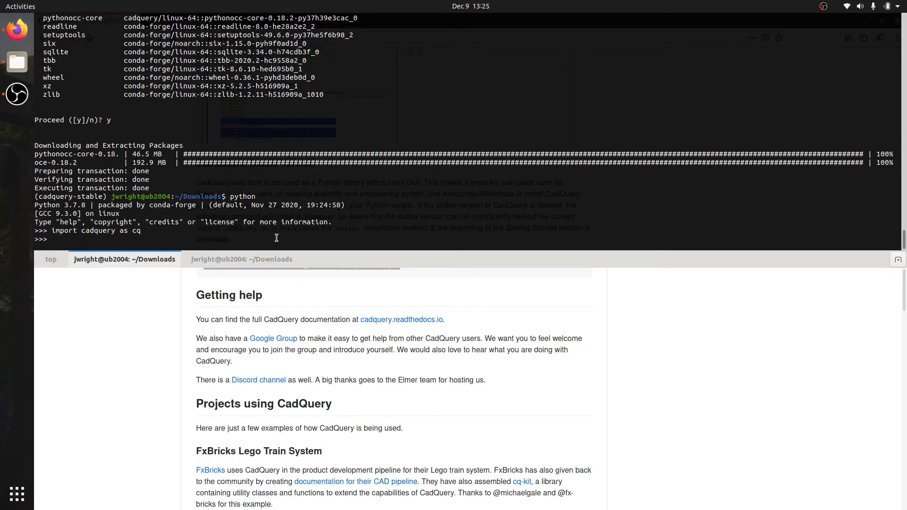
text(result = cq.Workplane)
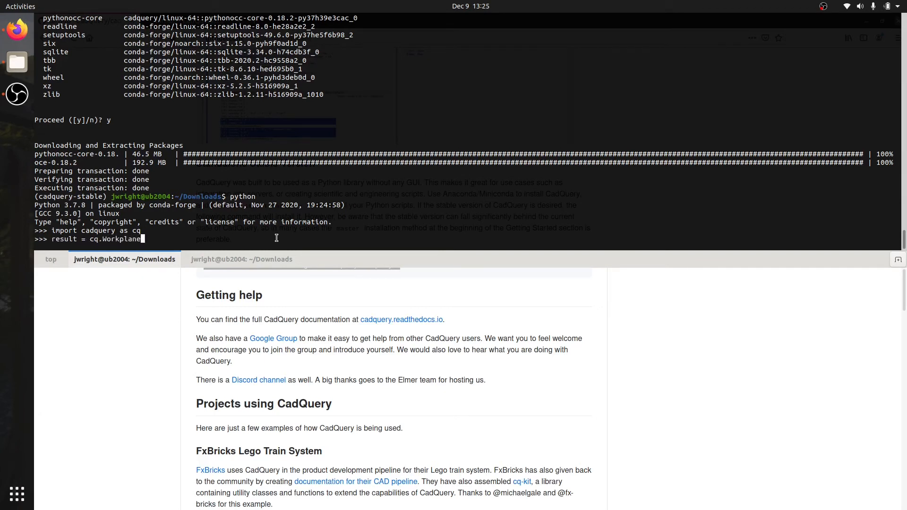
text(("XY"))
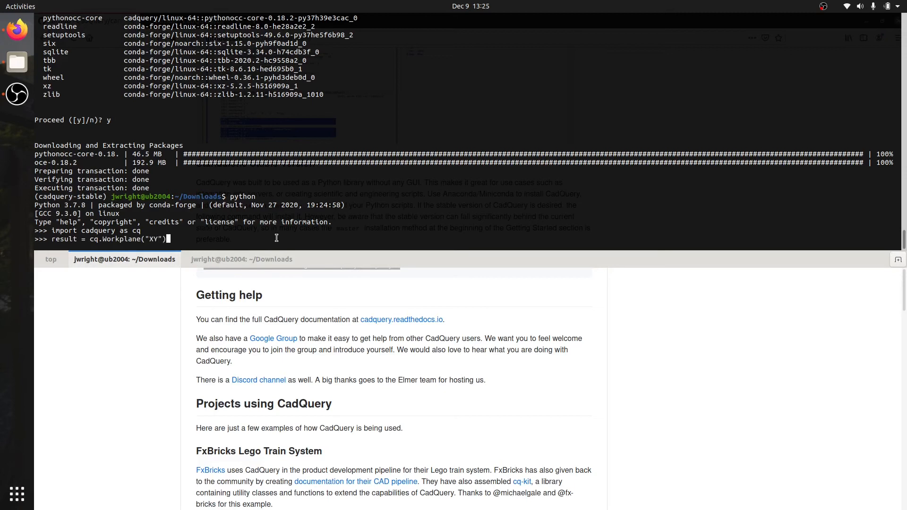
text(.box(1,1,1)
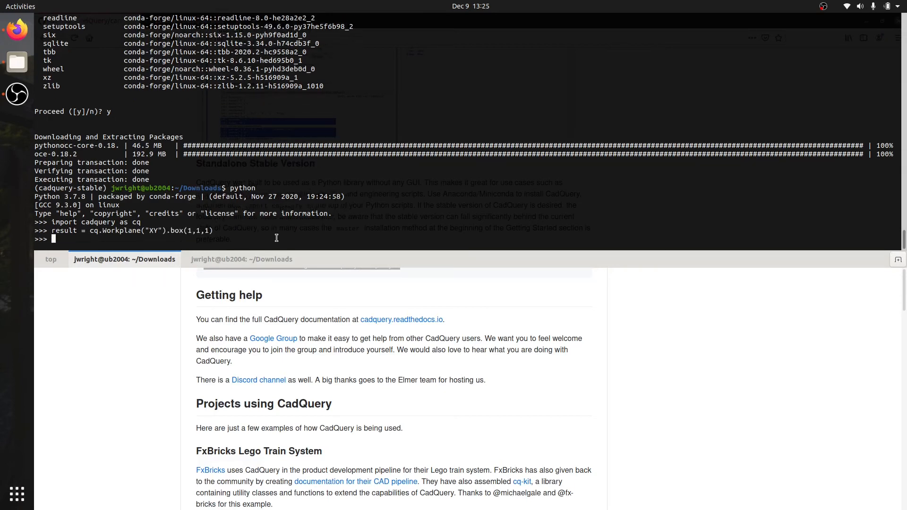
text(print(result)
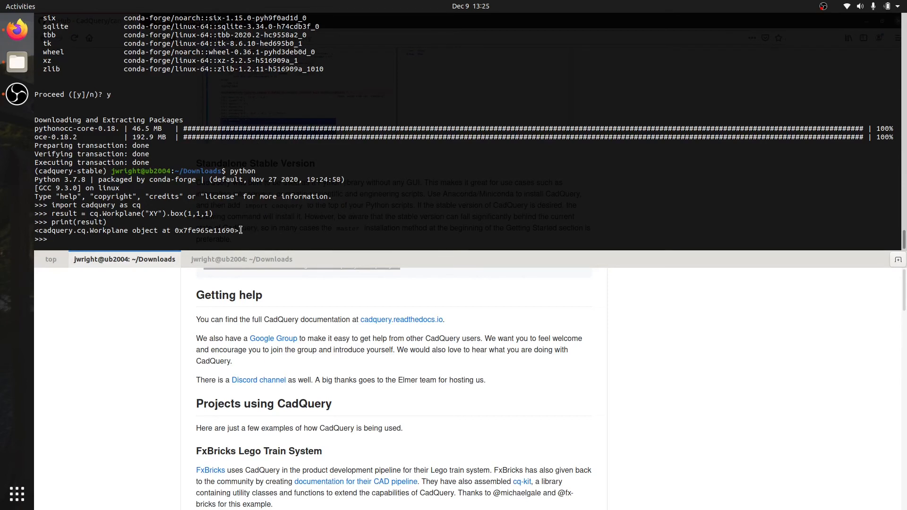
drag(34, 230, 237, 230)
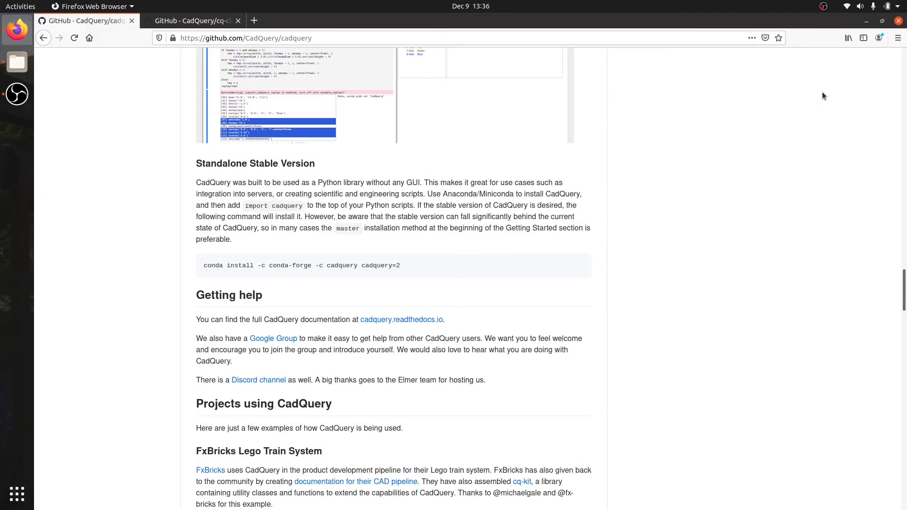
mouse_move(178, 58)
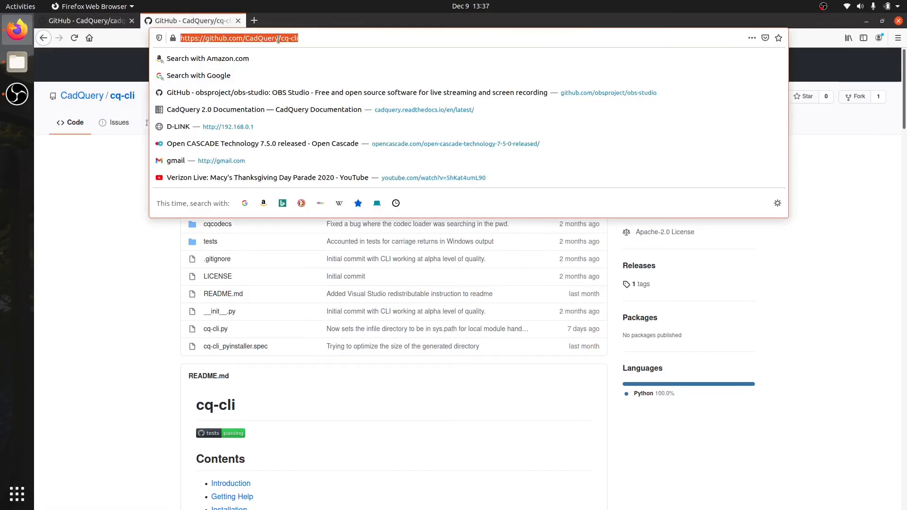
double_click(260, 37)
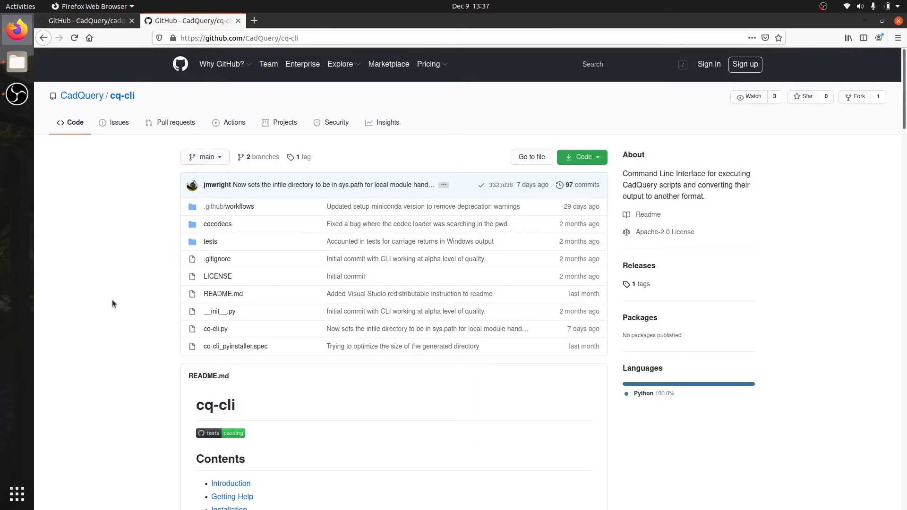
mouse_move(121, 311)
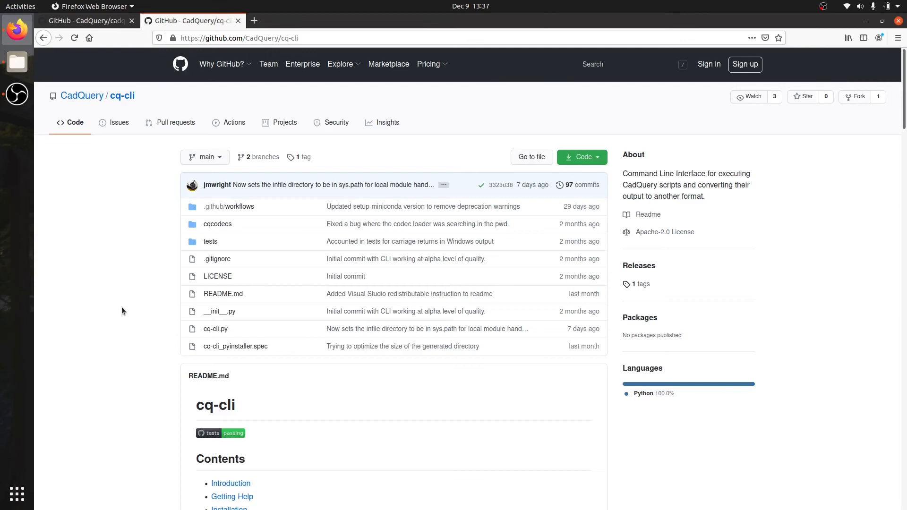
mouse_move(154, 348)
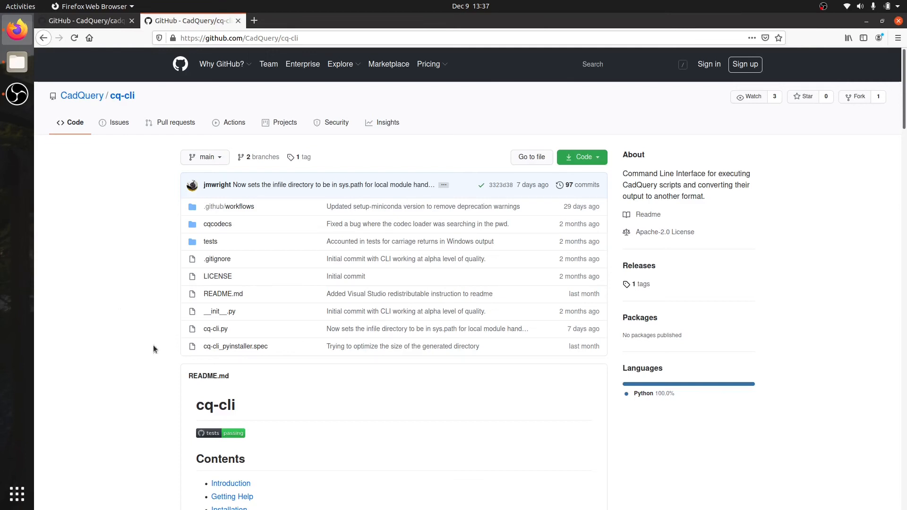
mouse_move(639, 283)
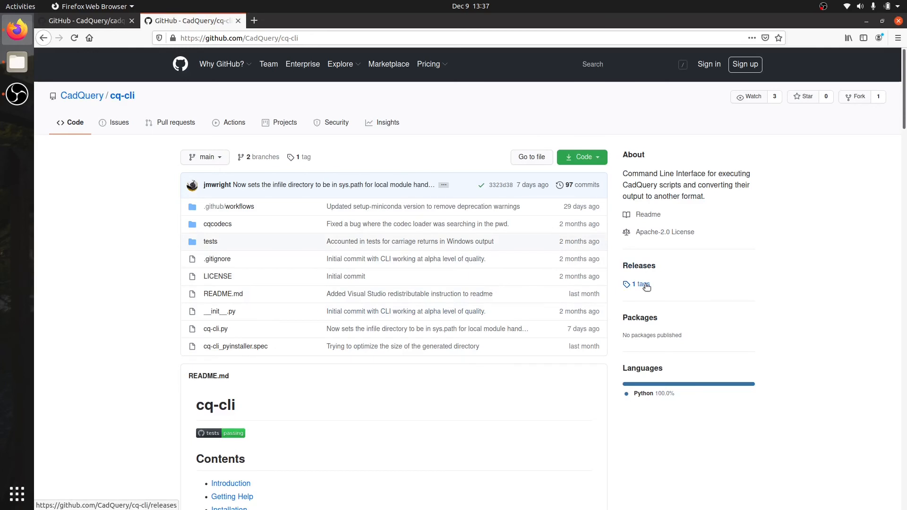
click(636, 283)
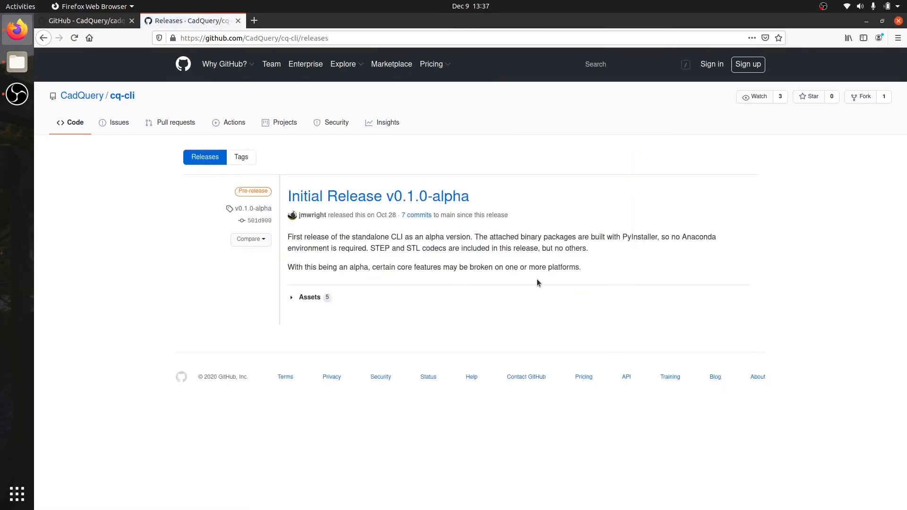
mouse_move(370, 294)
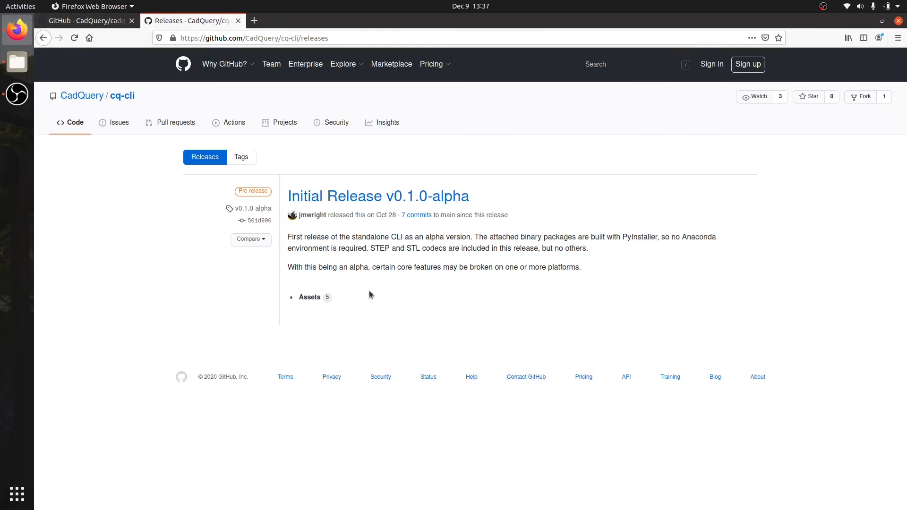
mouse_move(350, 304)
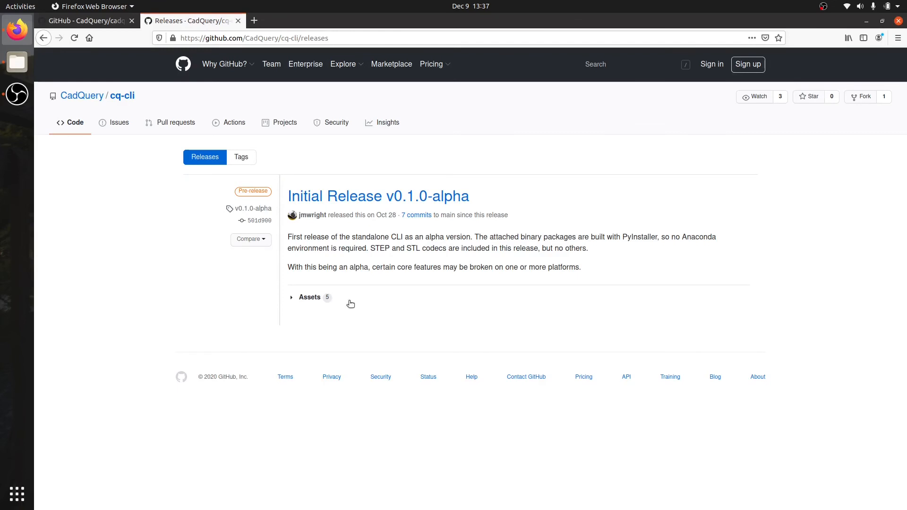
mouse_move(265, 237)
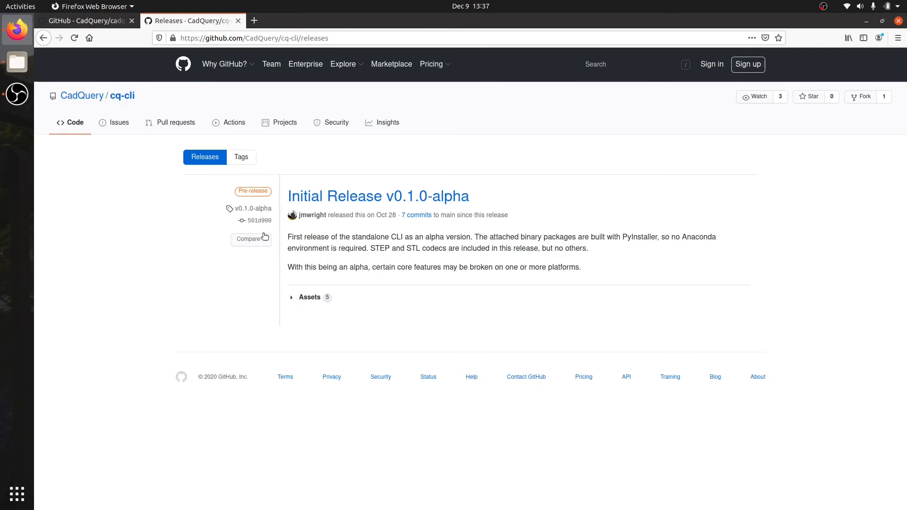
mouse_move(387, 246)
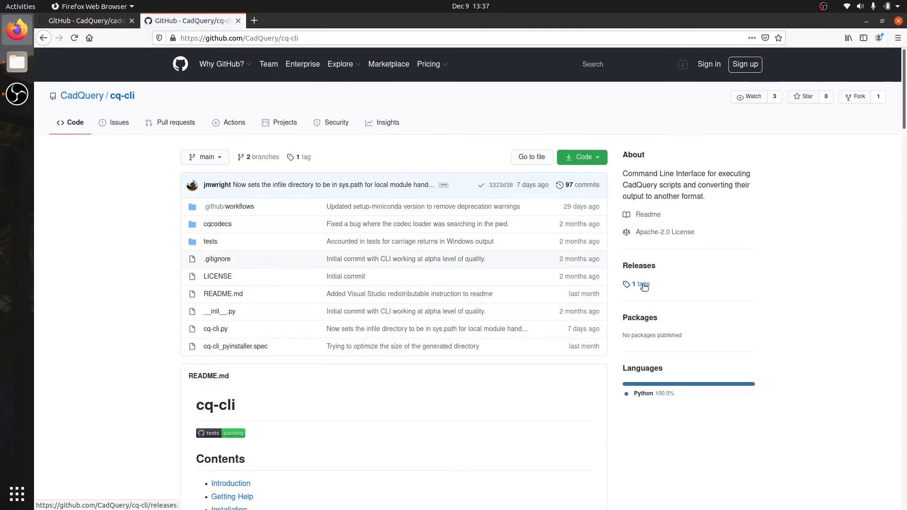
click(637, 285)
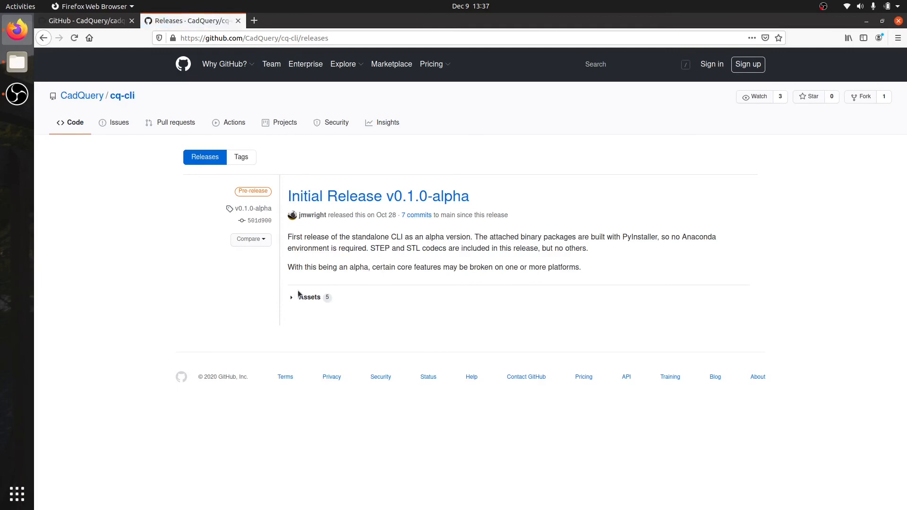
click(291, 297)
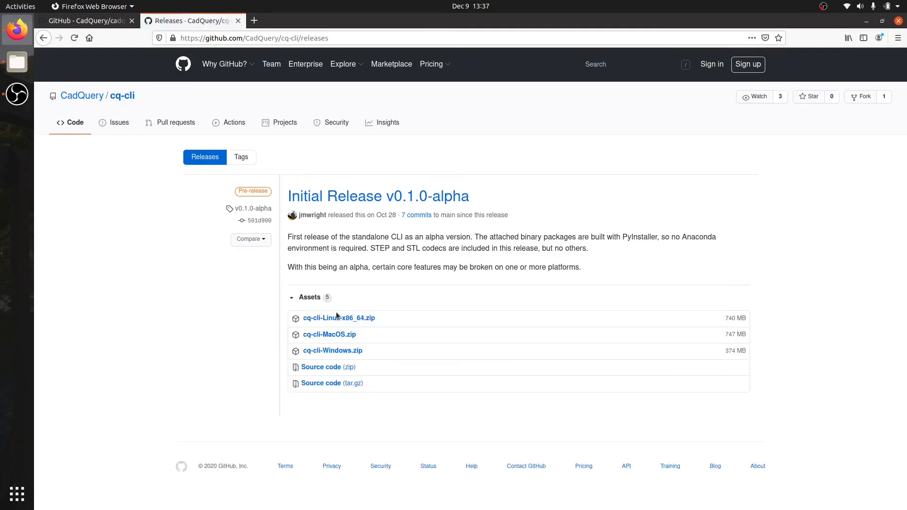
mouse_move(339, 318)
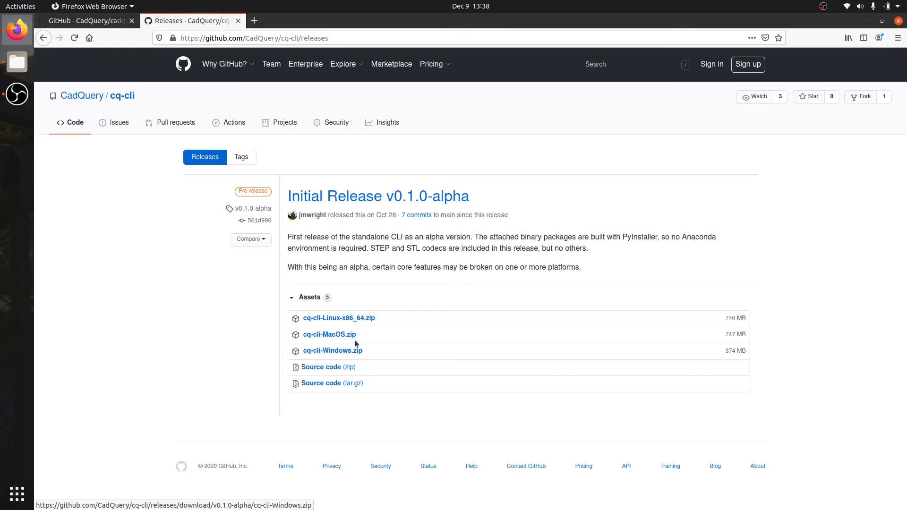
mouse_move(339, 318)
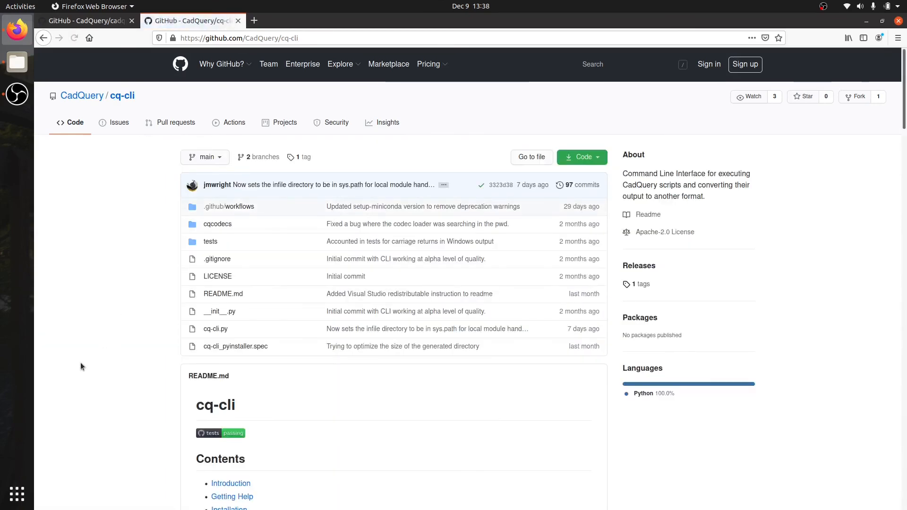
- Scroll the cq-cli README to the Usage heading, its arguments and the Examples commands
scroll(down, 3)
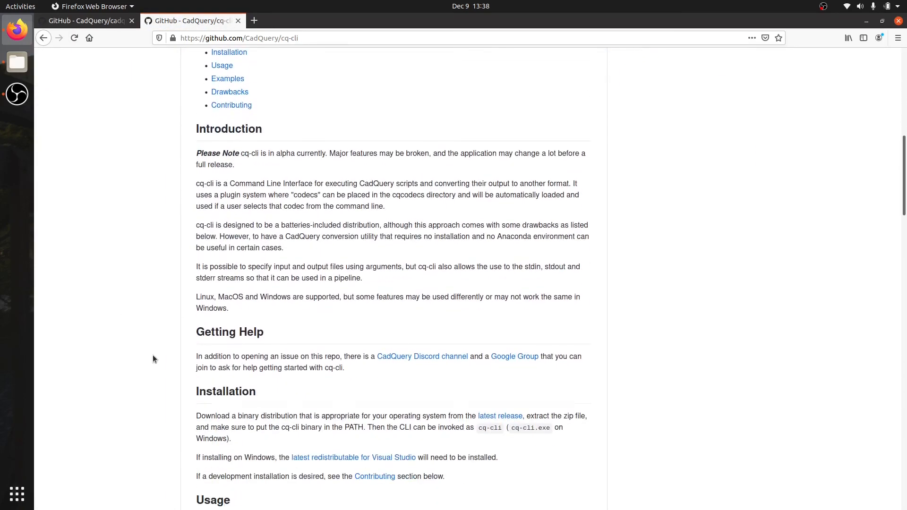
scroll(down, 3)
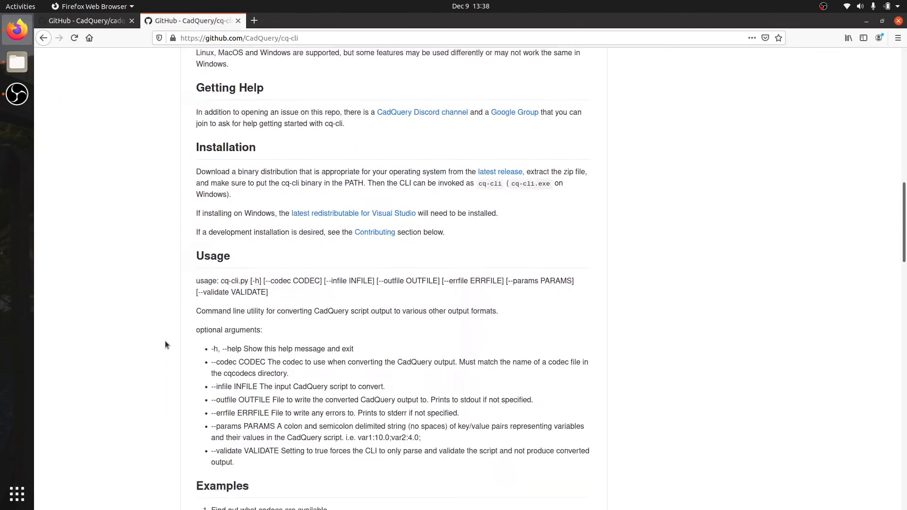
scroll(down, 3)
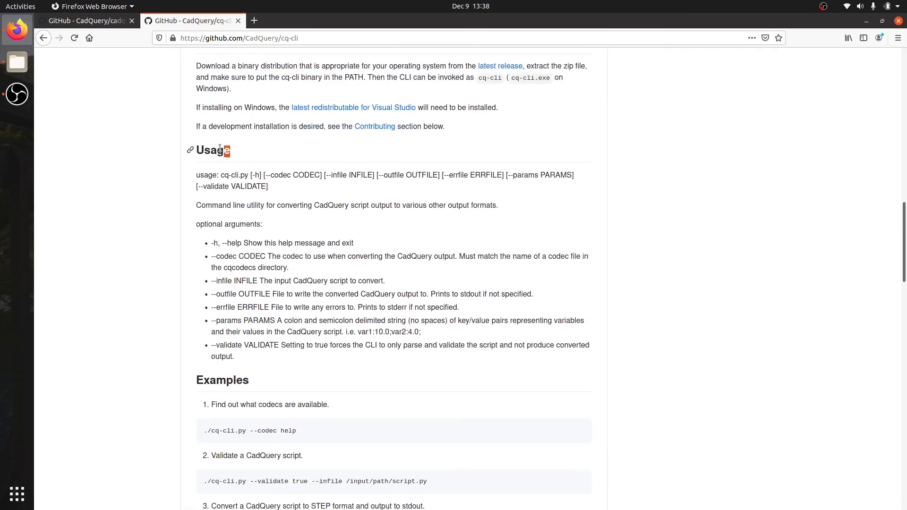
double_click(213, 150)
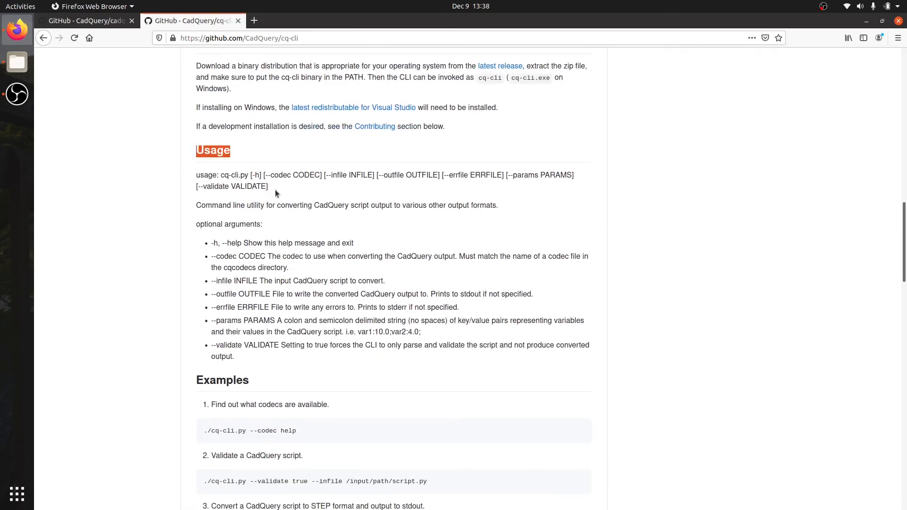
scroll(down, 3)
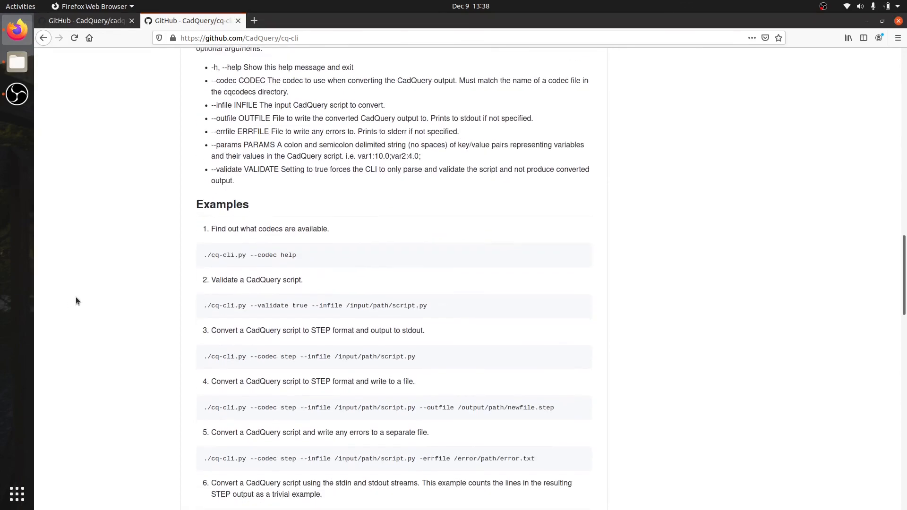
scroll(down, 3)
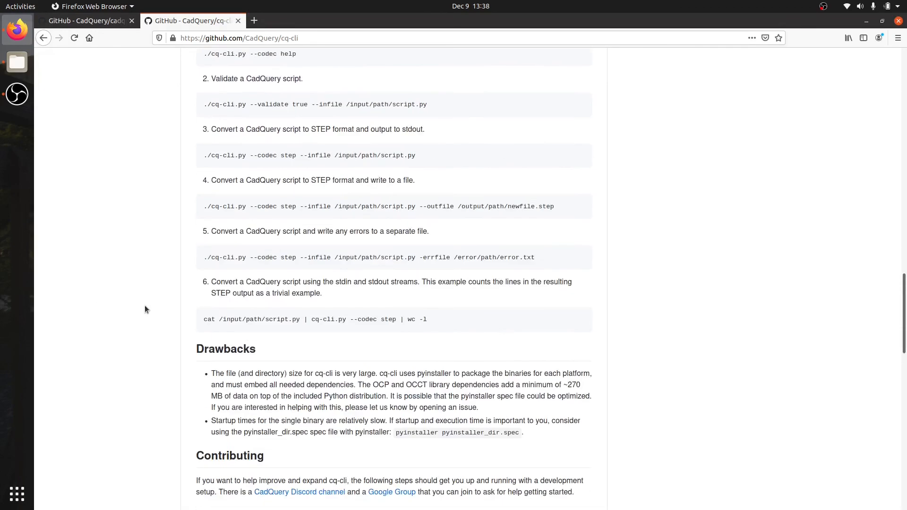
scroll(up, 3)
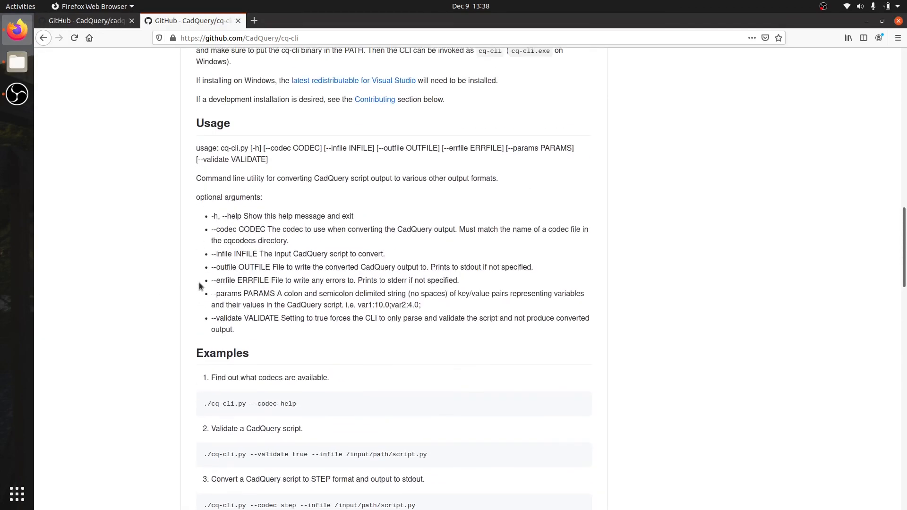